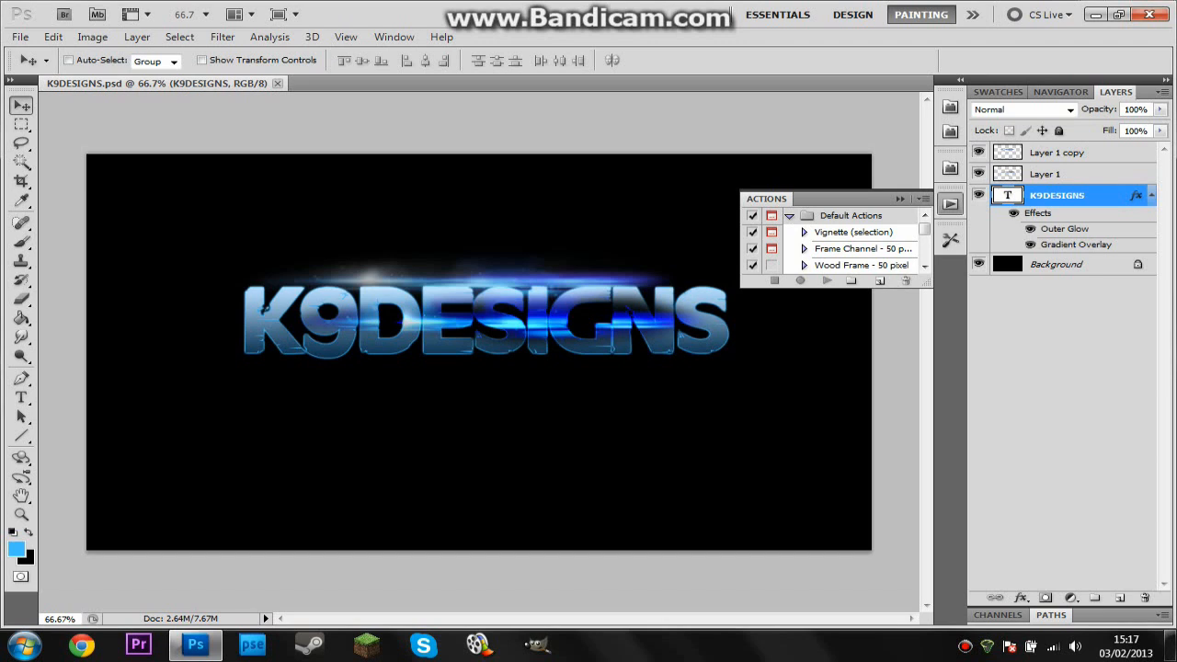
- Close the Actions panel and check the blend modes of Layer 1 and Layer 1 copy
left_click(924, 199)
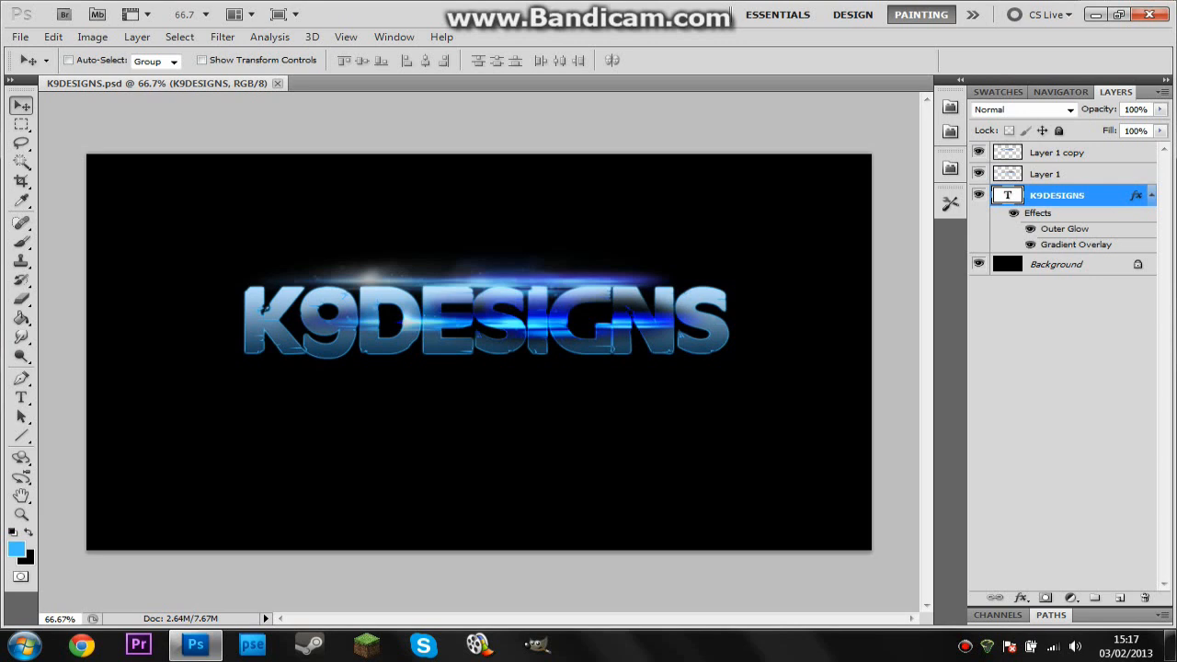
left_click(1047, 174)
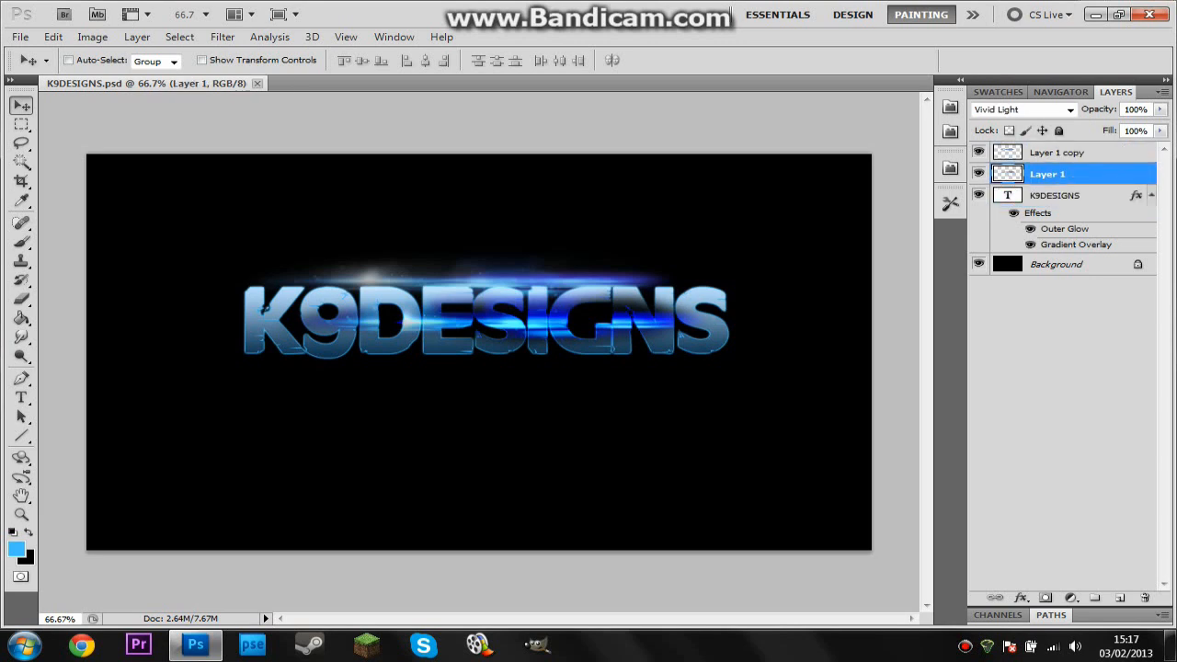
left_click(1057, 152)
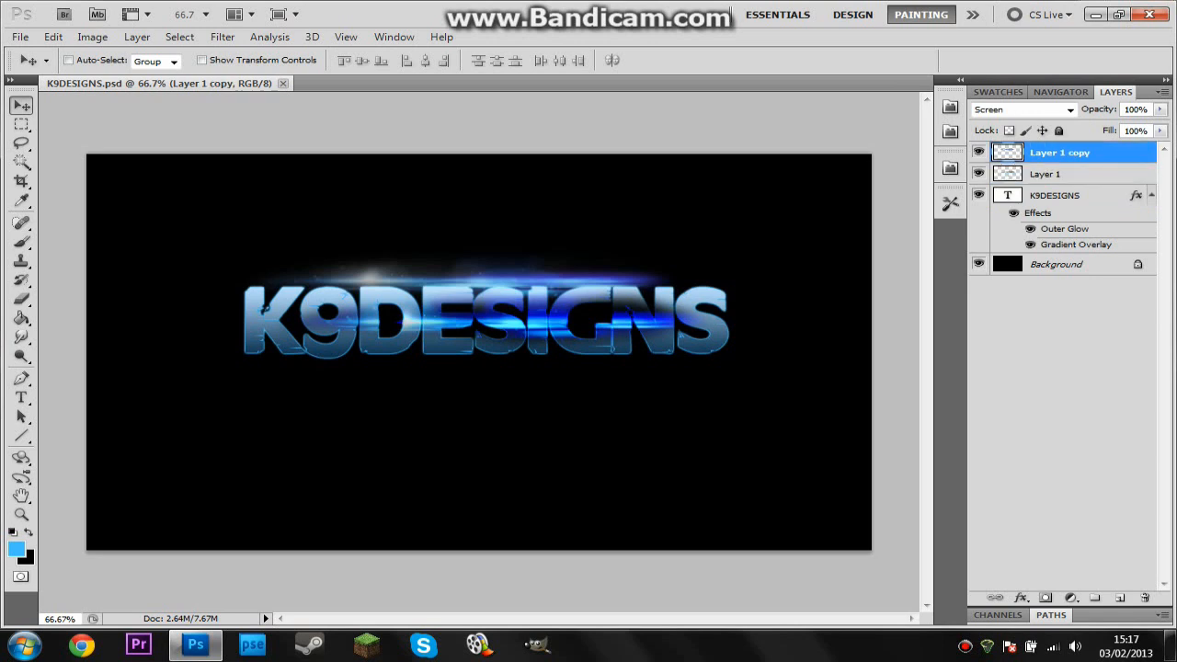
left_click(1046, 174)
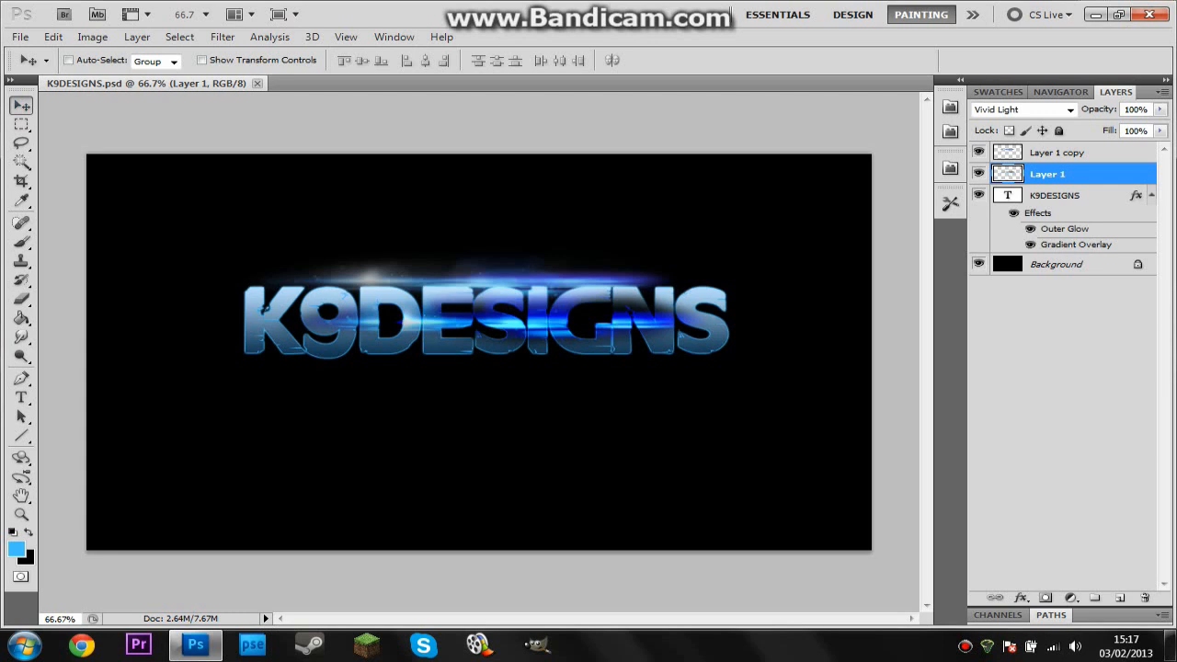
left_click(19, 37)
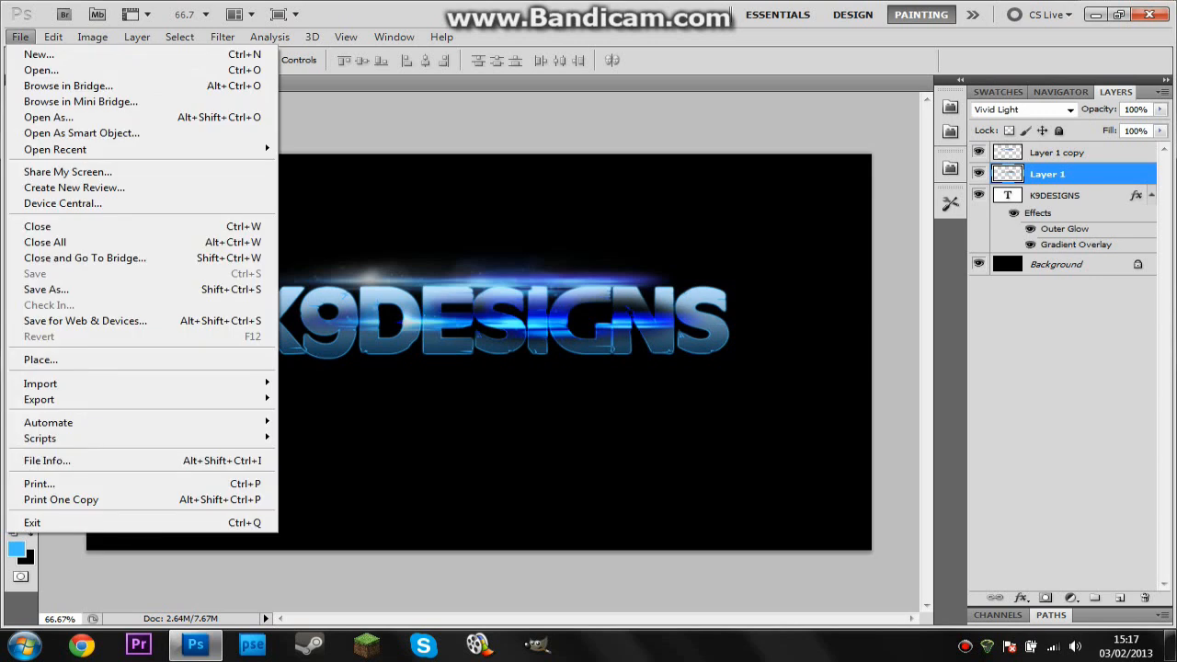
- Create a new document 1280 pixels wide and 720 pixels high
left_click(38, 53)
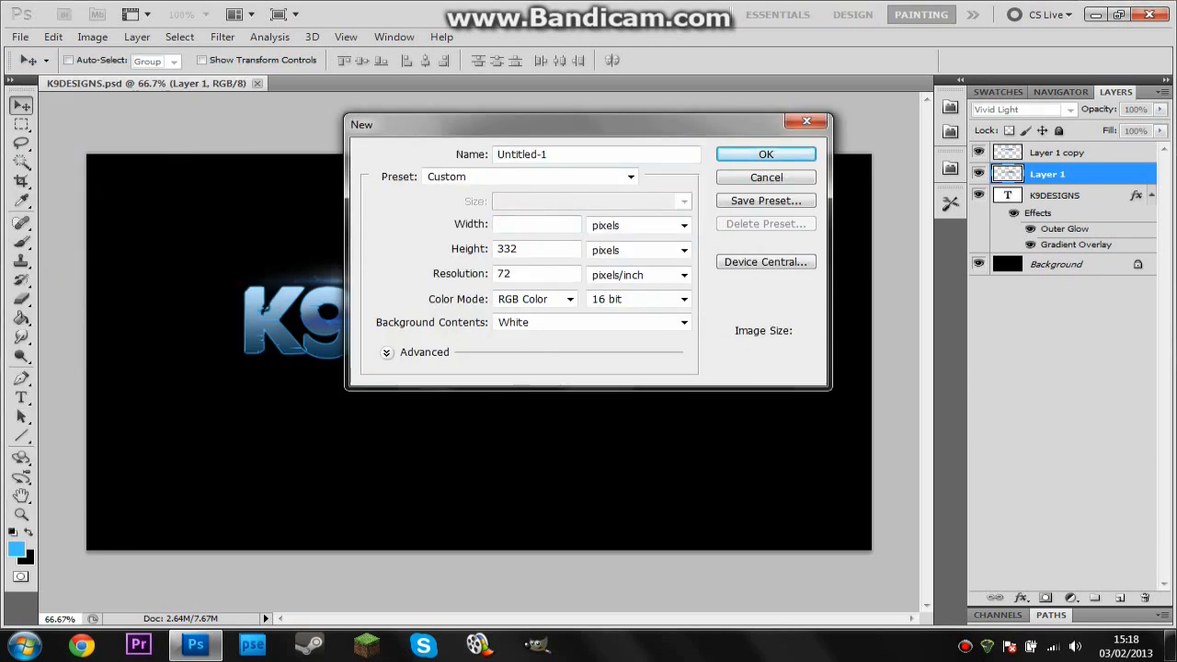
type("1280")
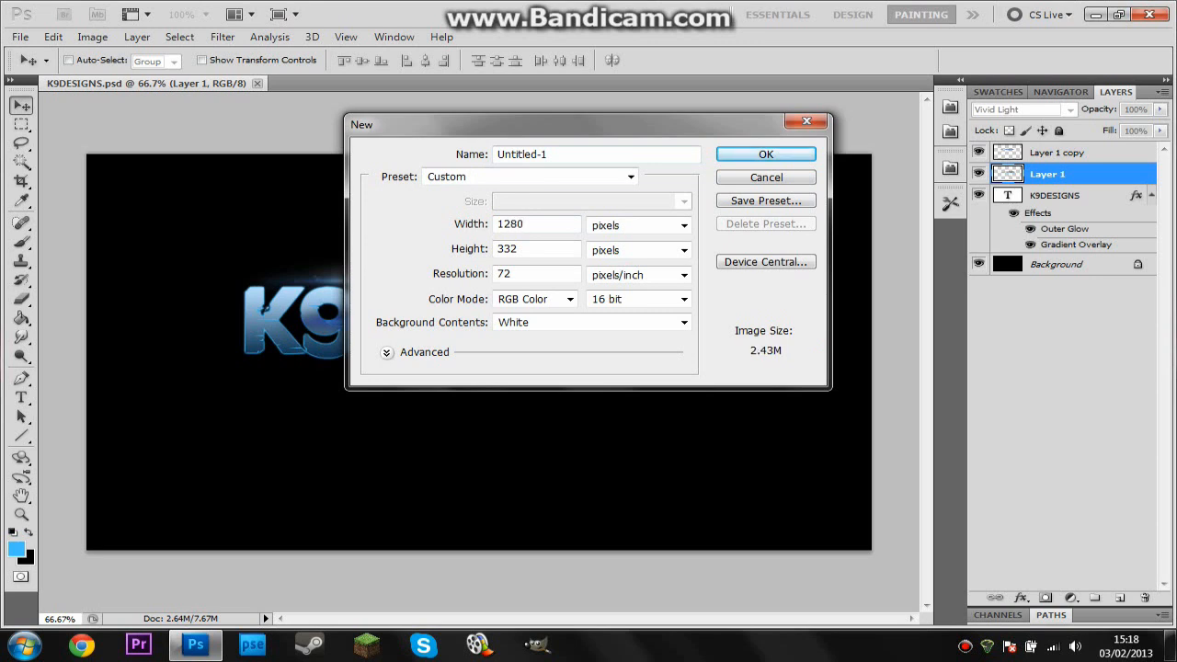
left_click(536, 250)
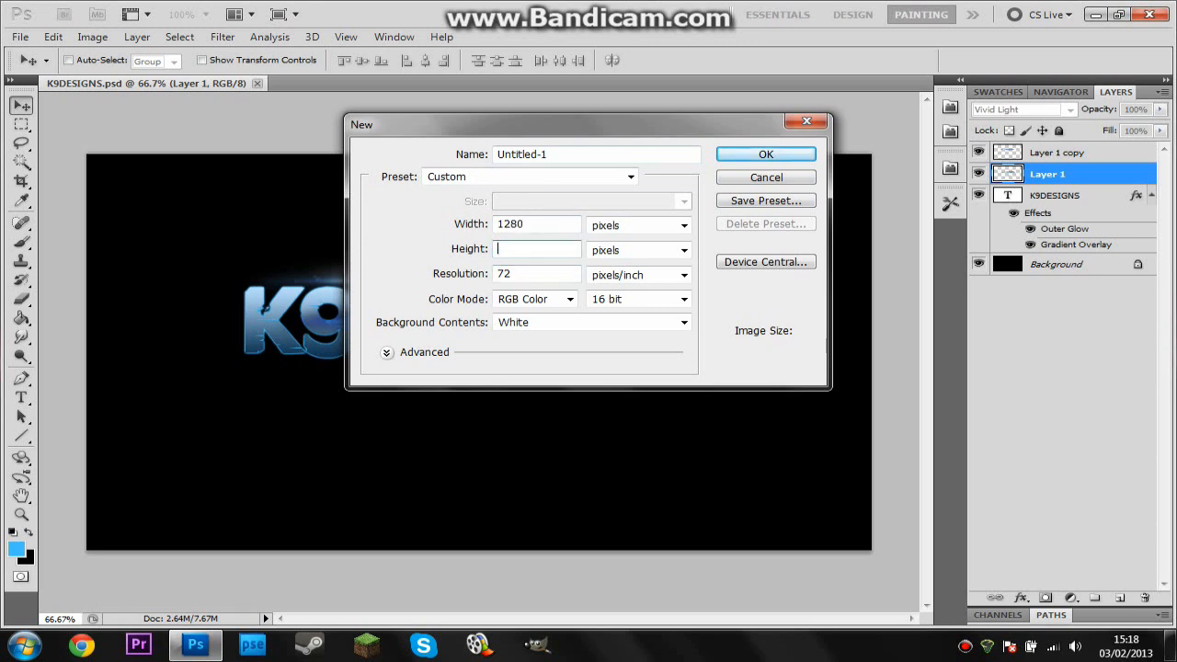
type("720")
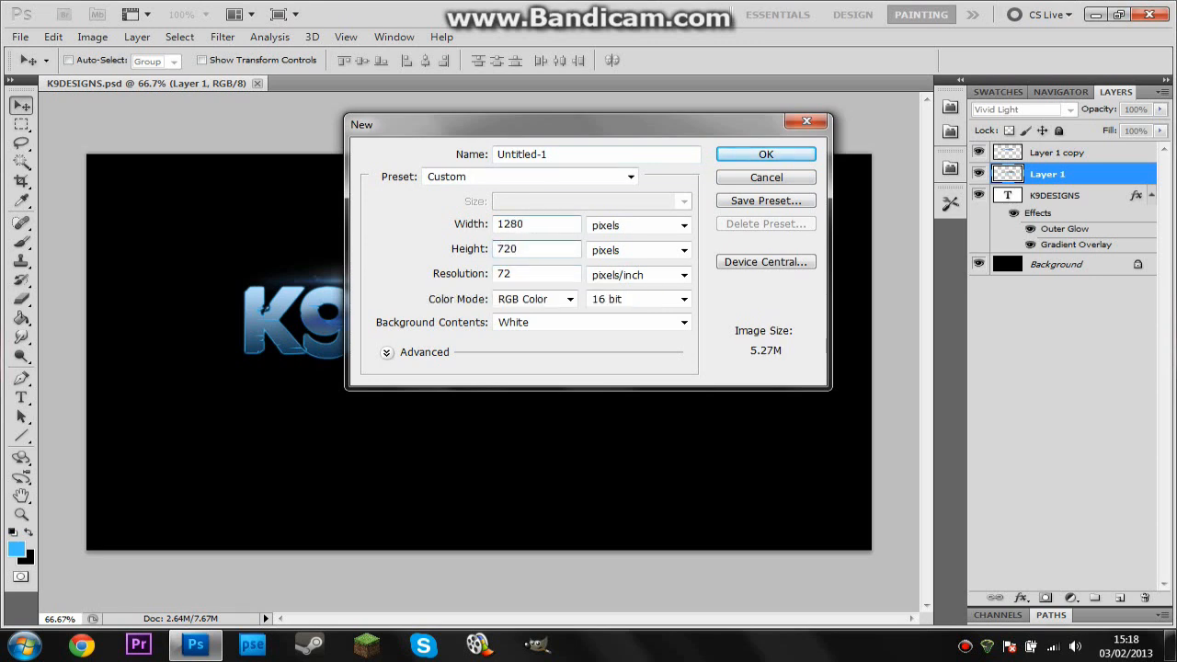
left_click(766, 154)
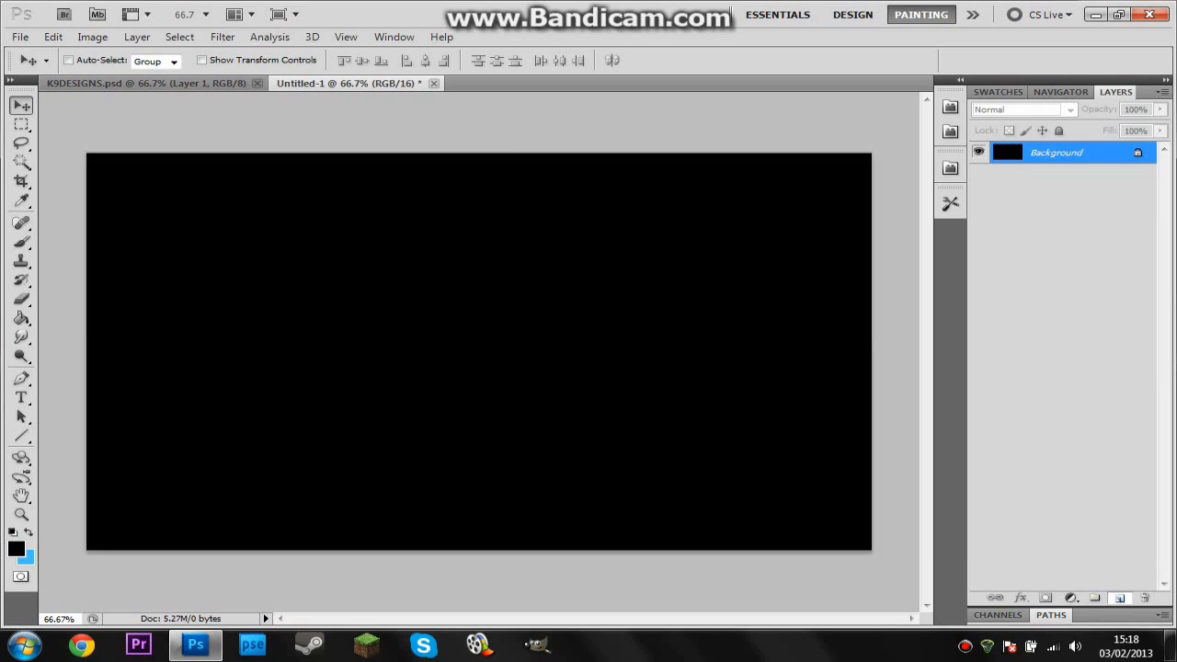
- Add a new layer, choose the FarCry font, and draw a text box across the upper canvas
left_click(1119, 598)
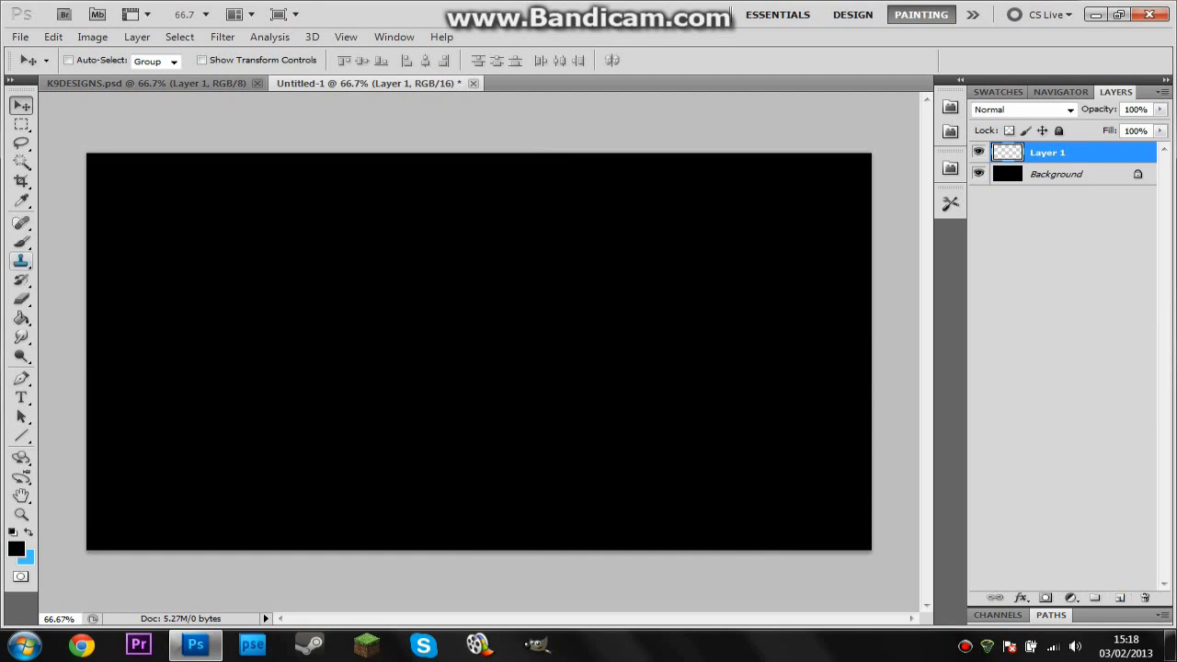
left_click(21, 398)
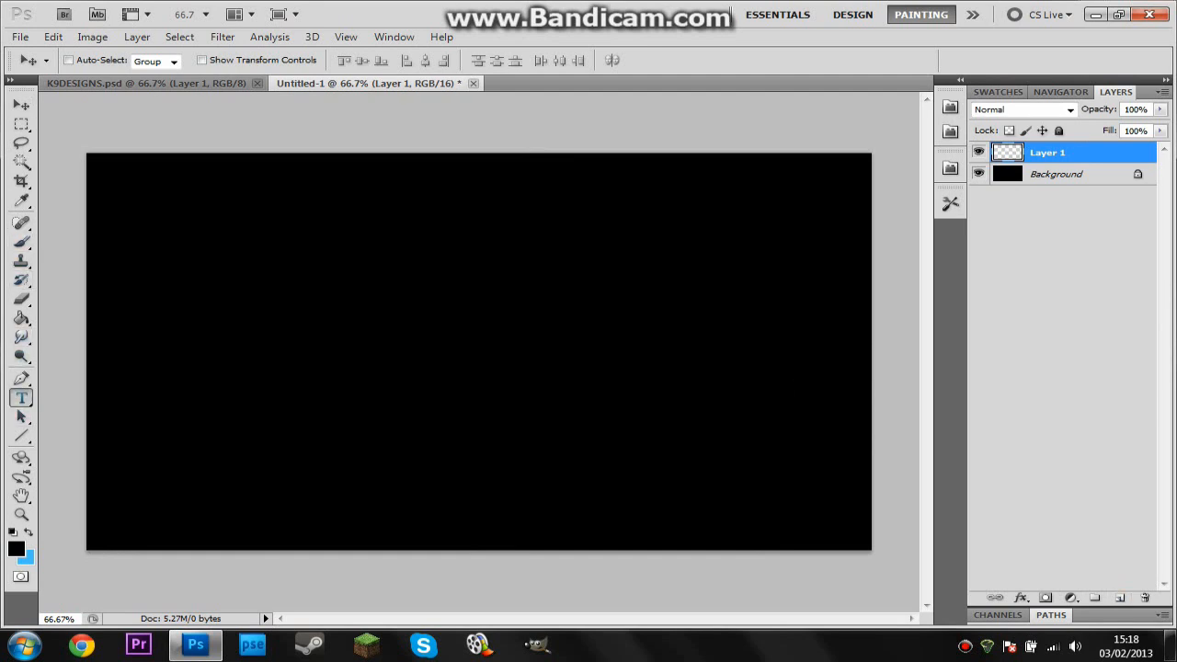
left_click(20, 398)
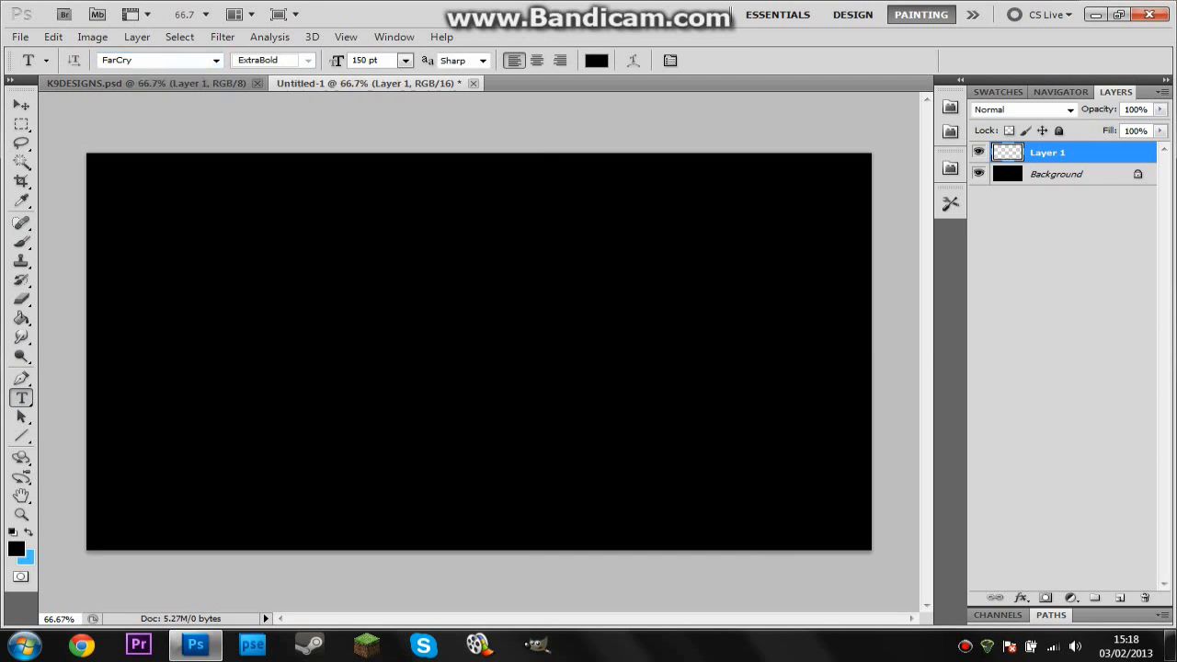
left_click(216, 60)
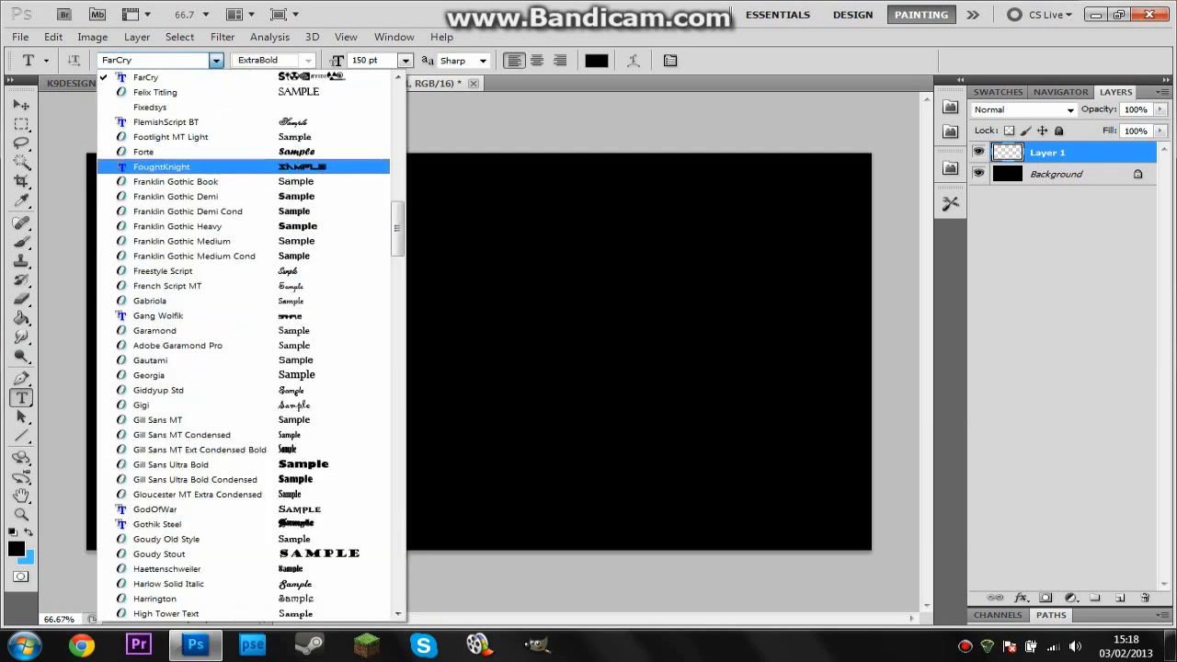
left_click(181, 434)
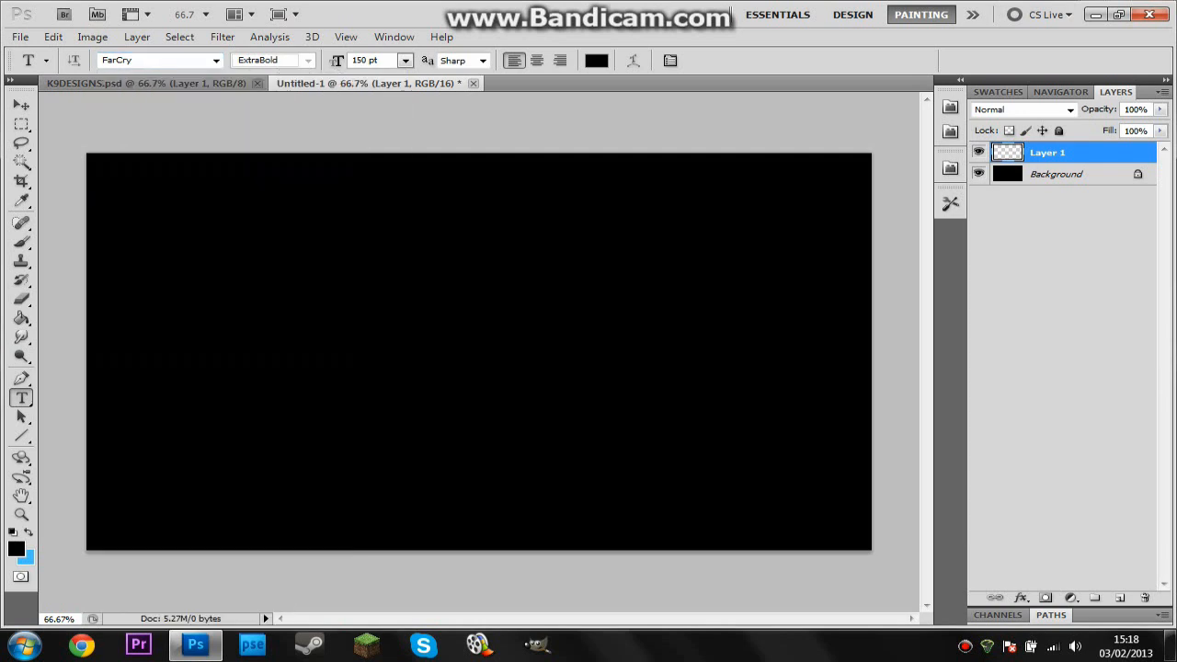
left_click_drag(236, 229, 796, 380)
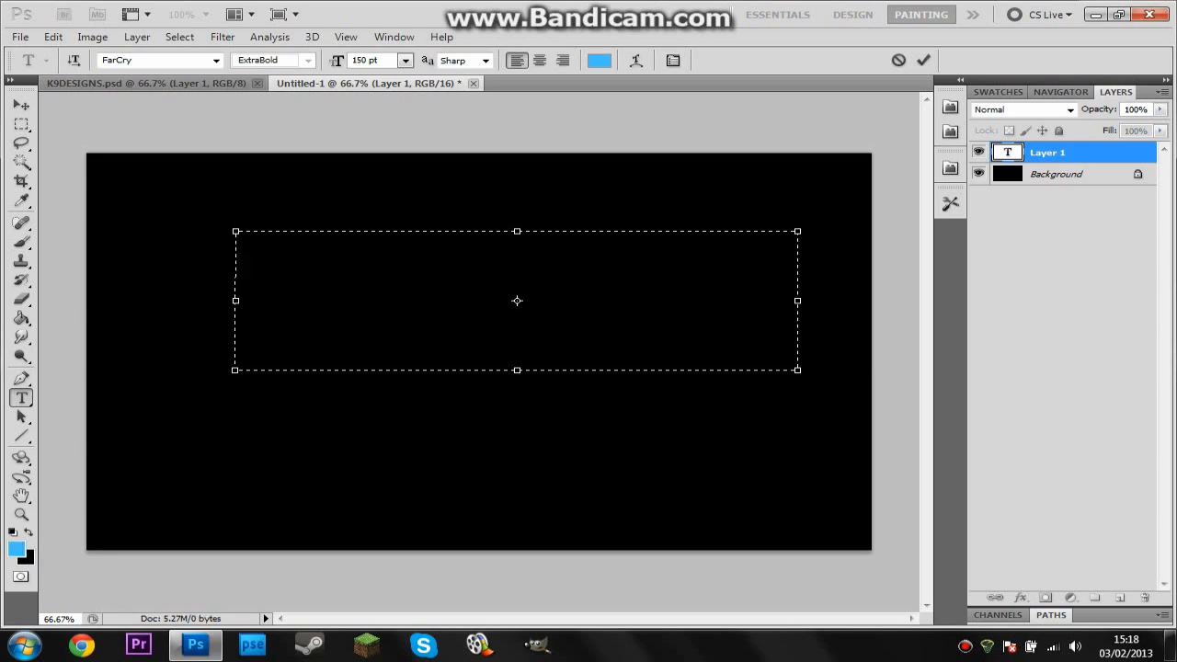
- Type the heading K9DESIGNS into the text box
type("D")
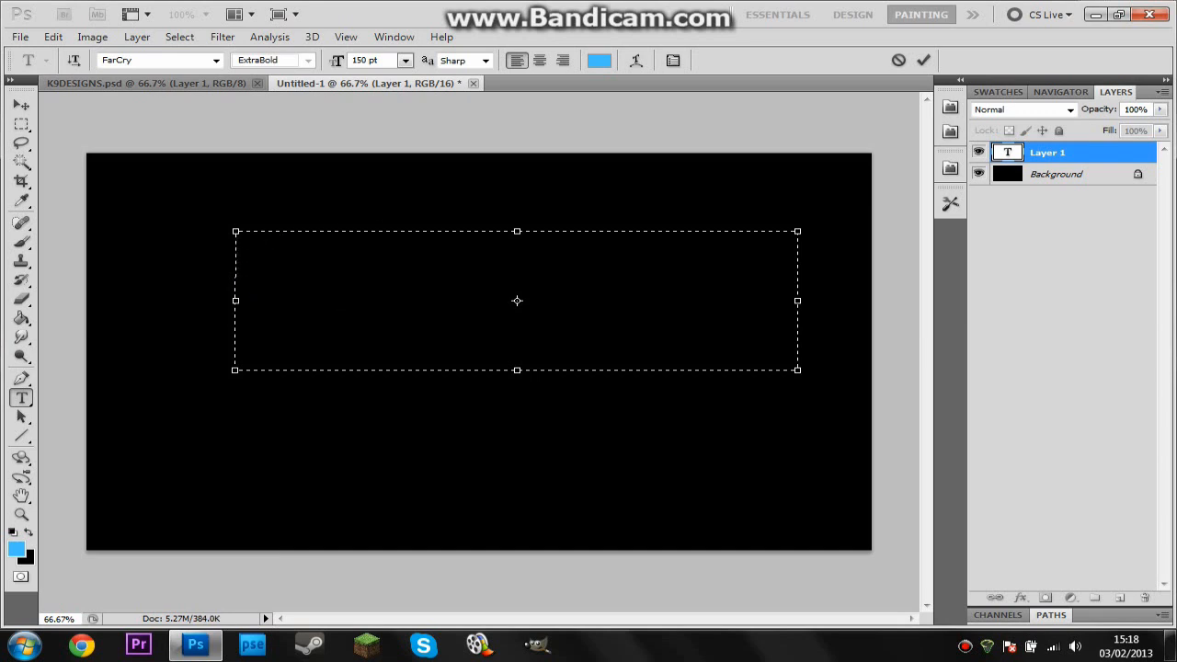
type("K9K")
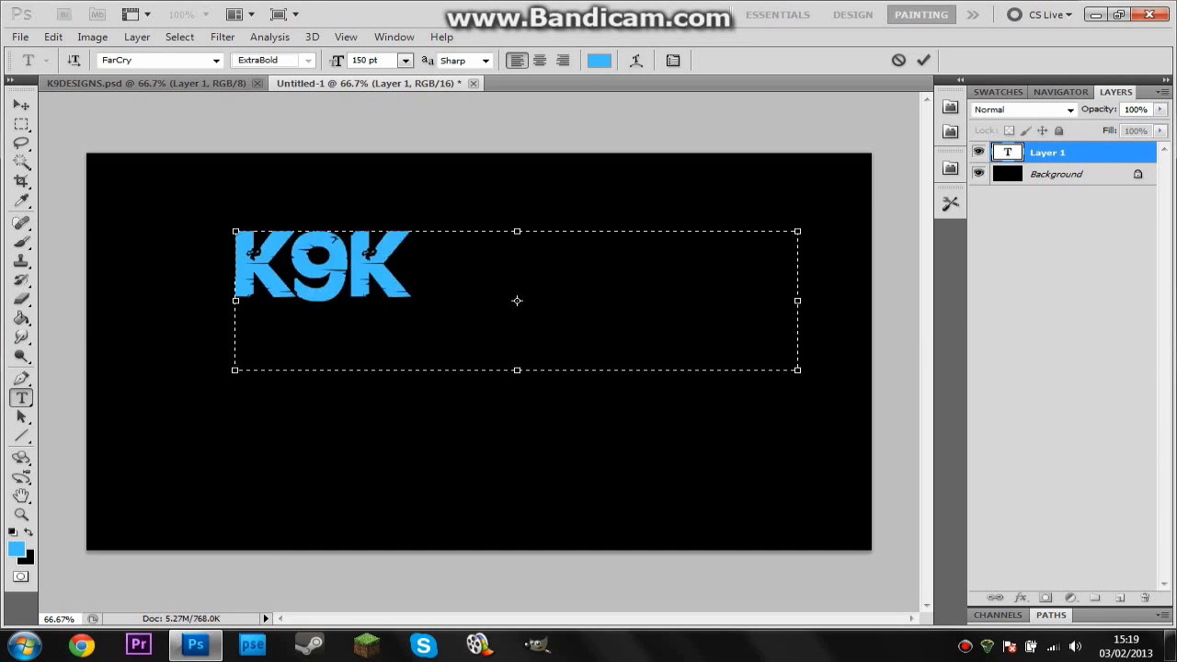
type("OD")
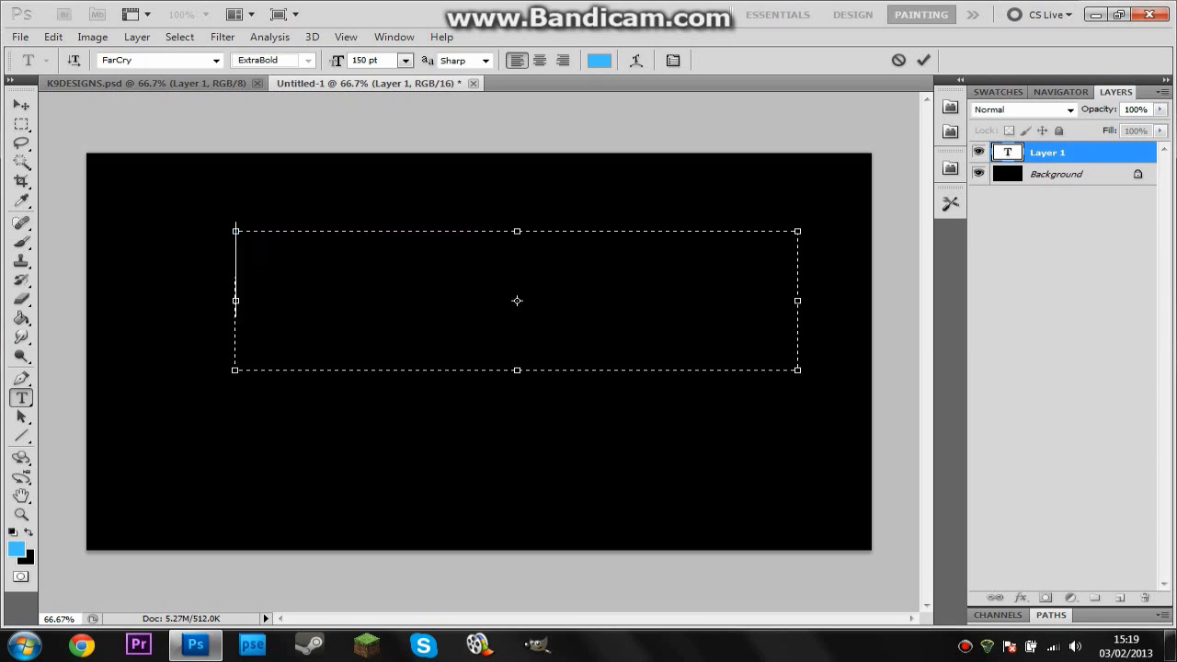
type("K9")
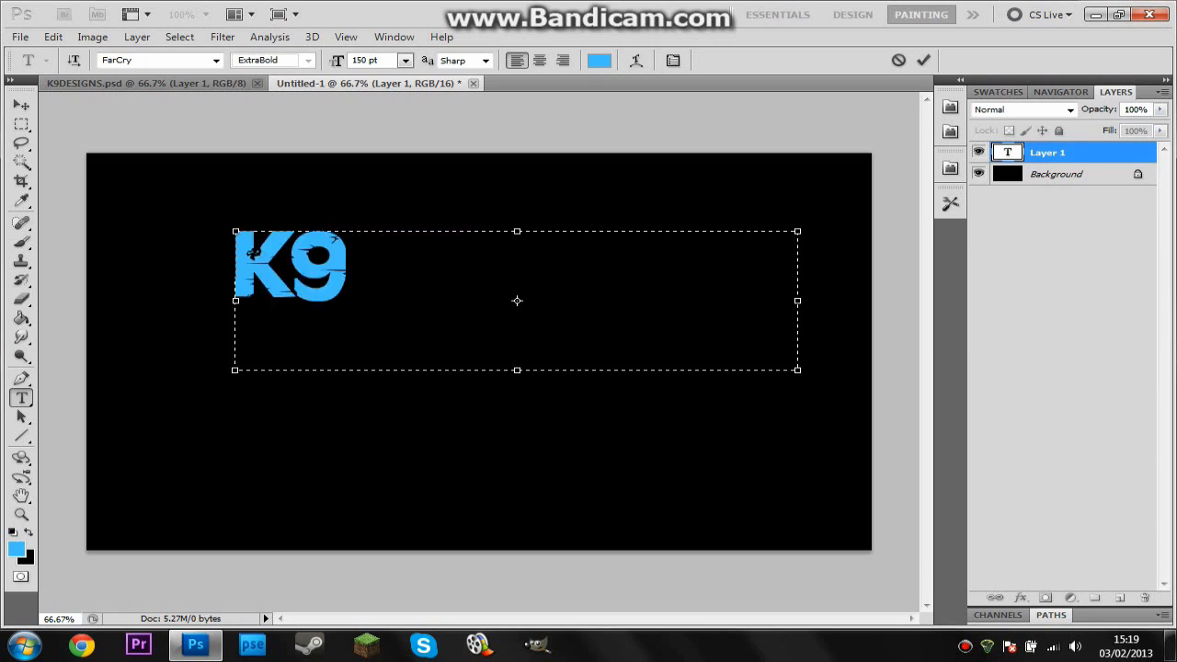
type("DSIGN")
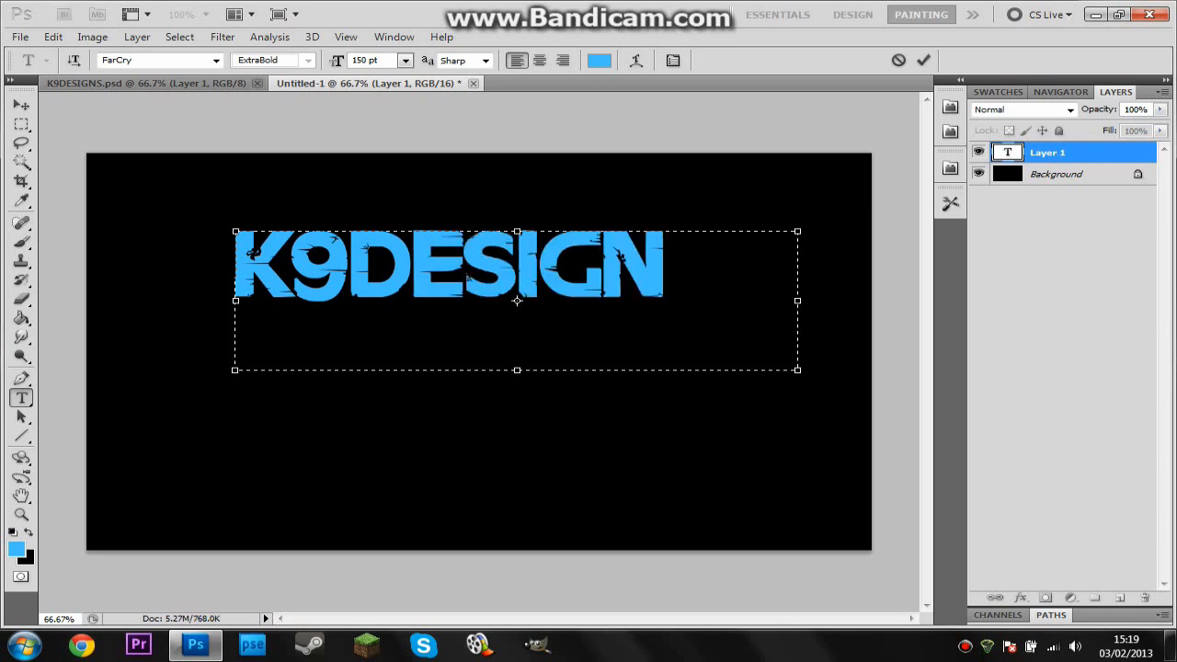
type("S")
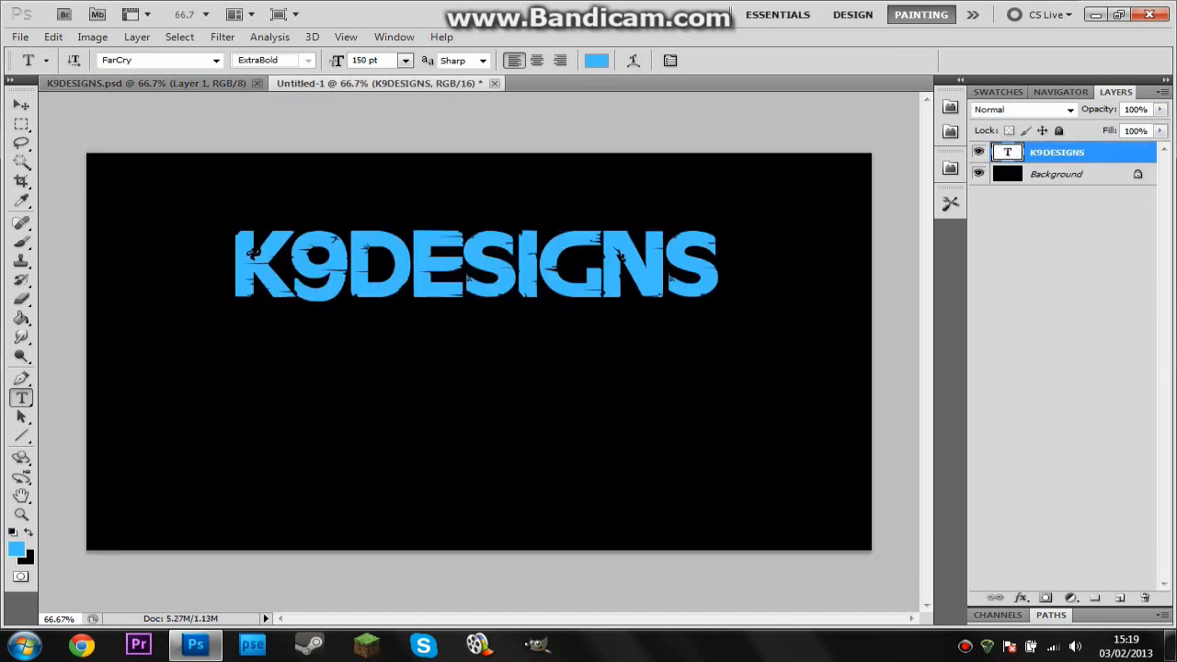
- In Layer Style for K9DESIGNS, enable Gradient Overlay at 90° and tick Outer Glow
left_click(21, 105)
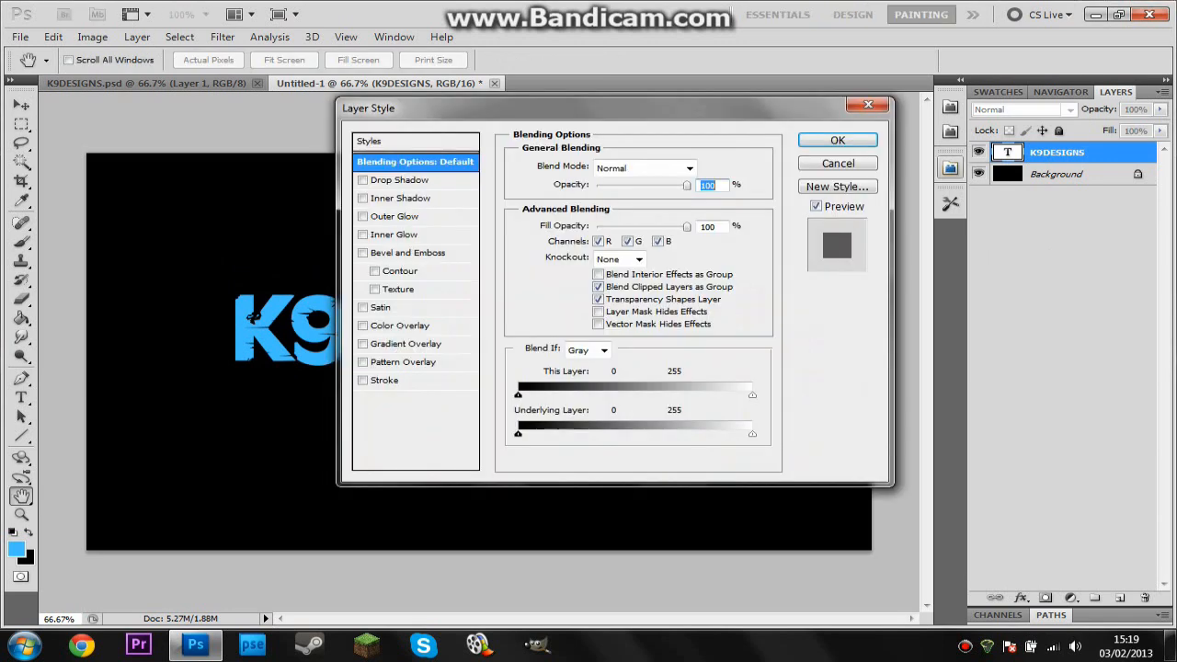
left_click_drag(368, 107, 404, 103)
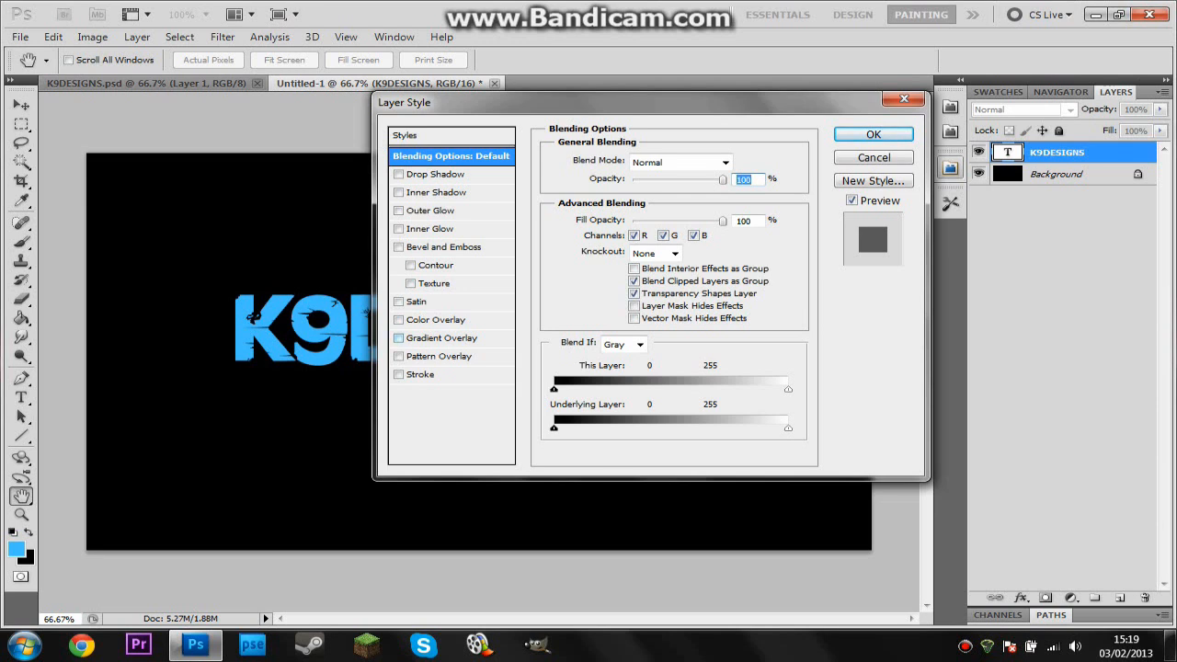
left_click(398, 338)
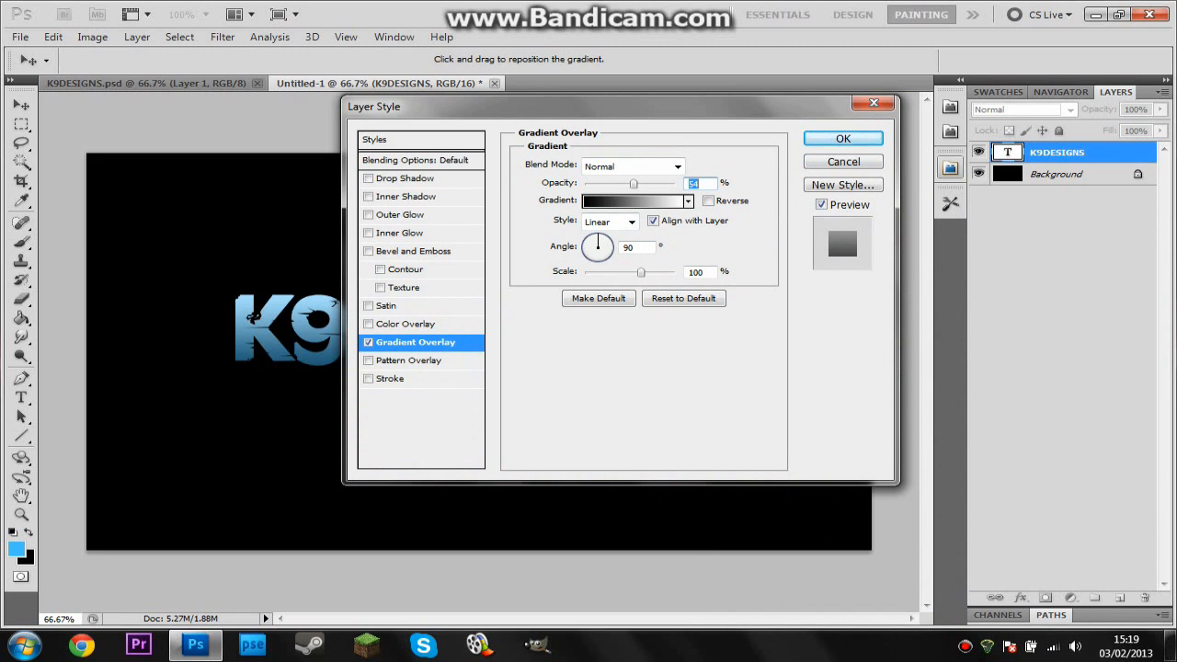
left_click(842, 138)
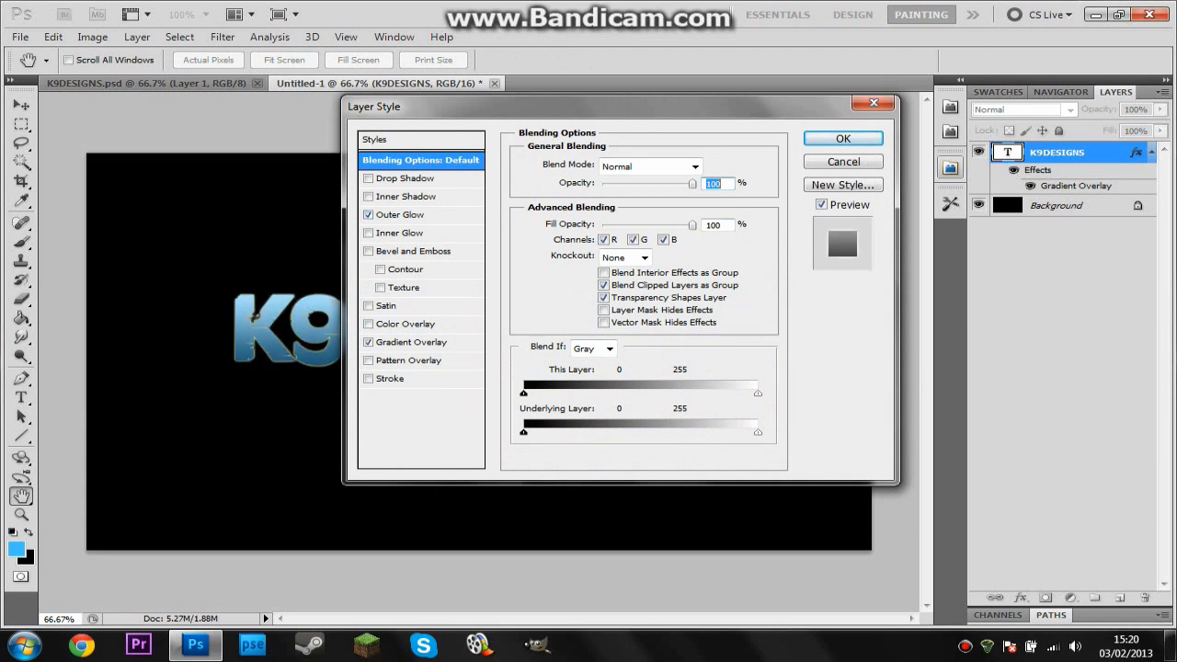
- Give the outer glow a blue gradient at 100% opacity and confirm
left_click(400, 214)
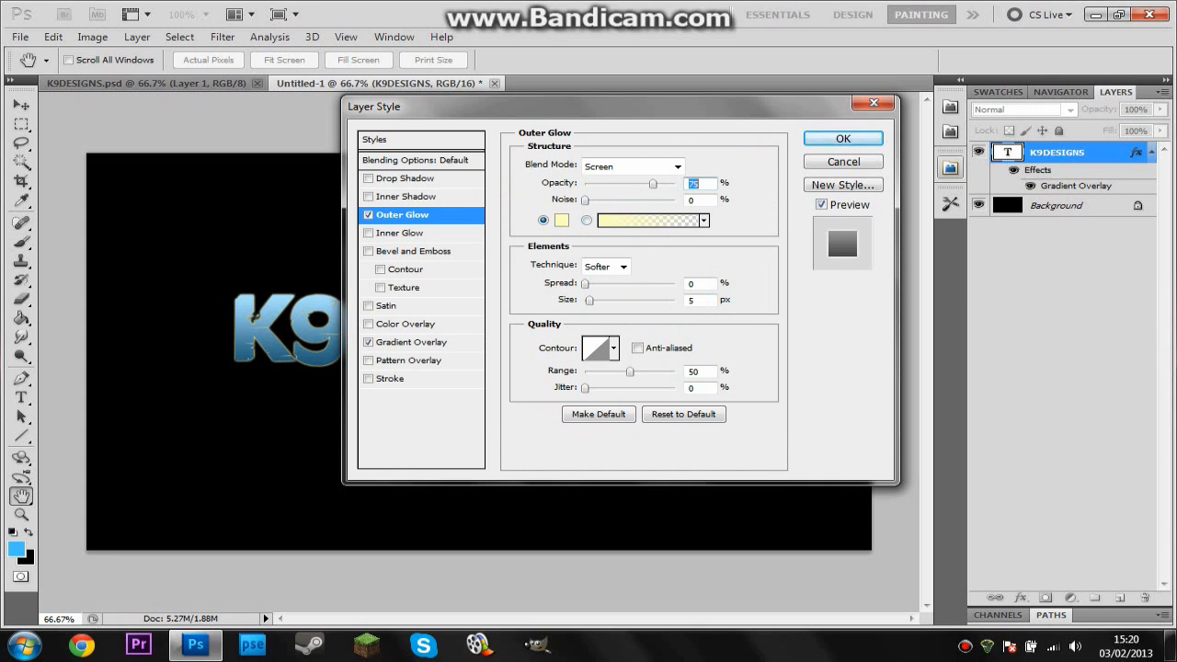
mouse_move(649, 219)
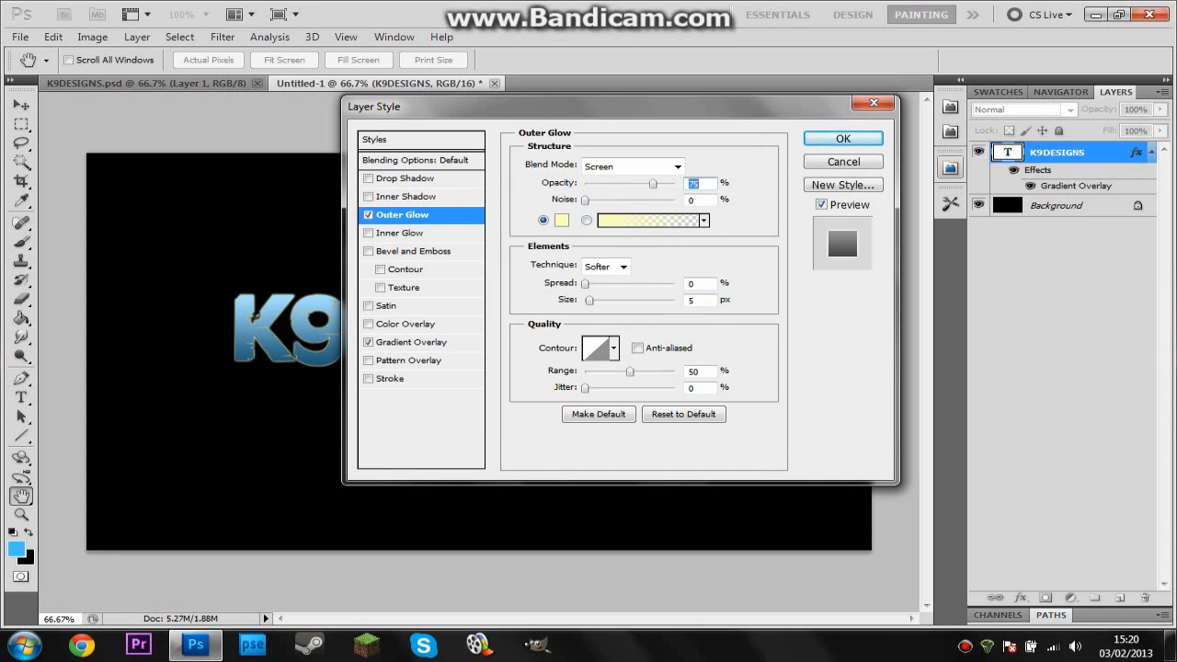
left_click(704, 220)
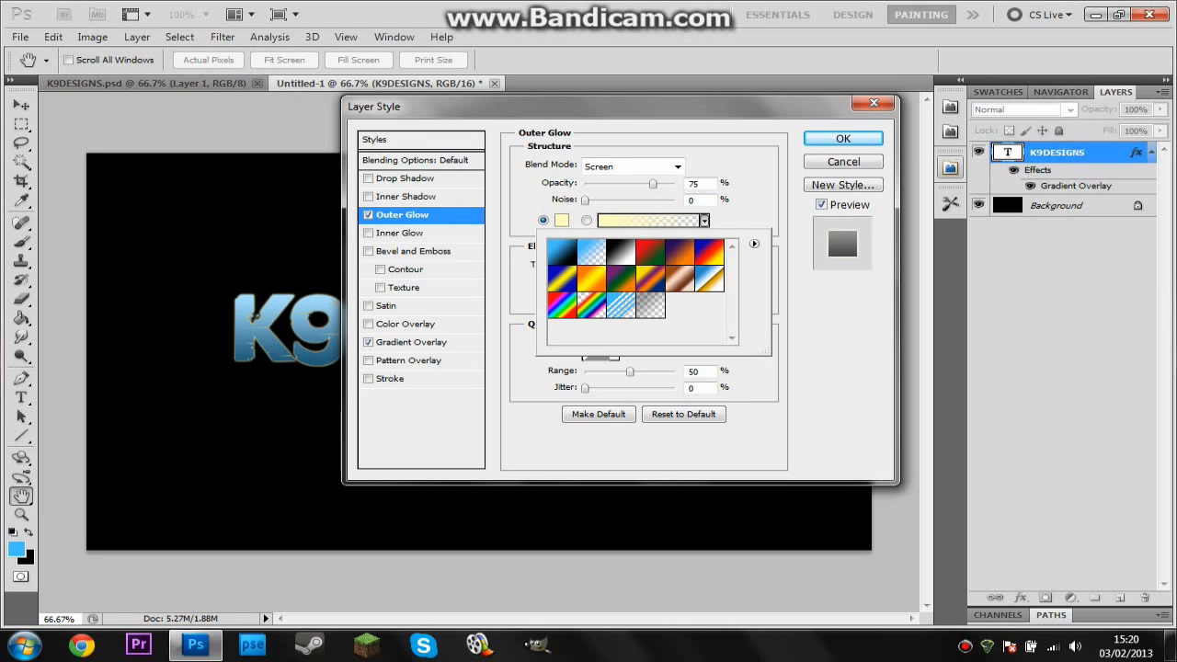
left_click(587, 220)
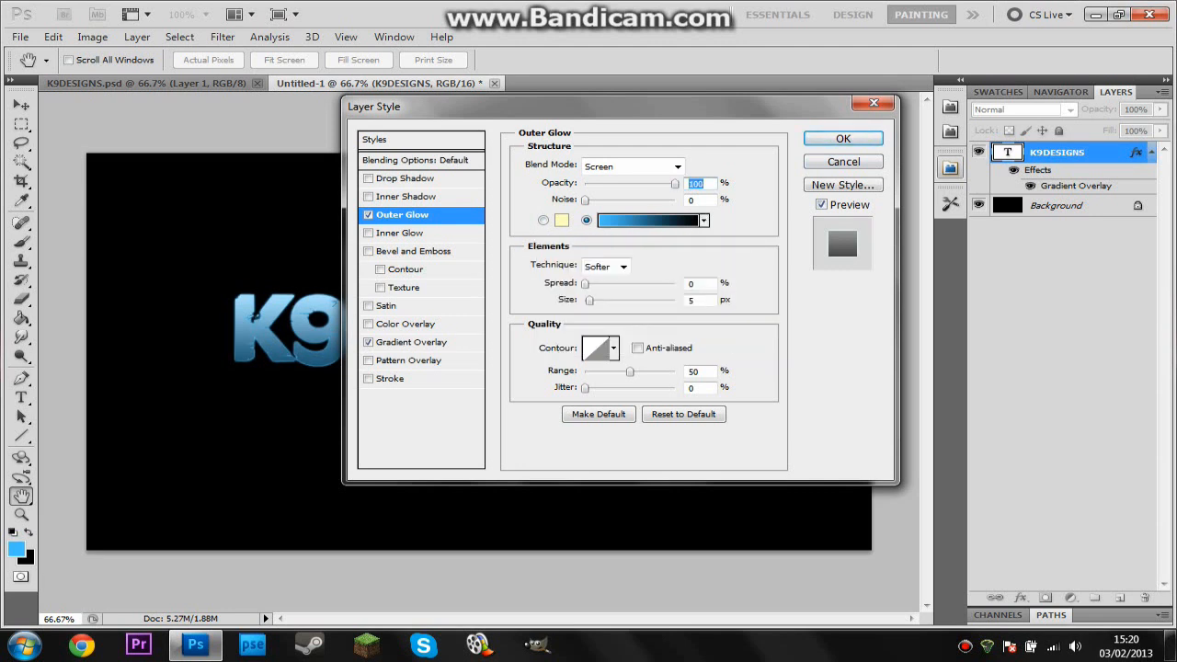
left_click(842, 138)
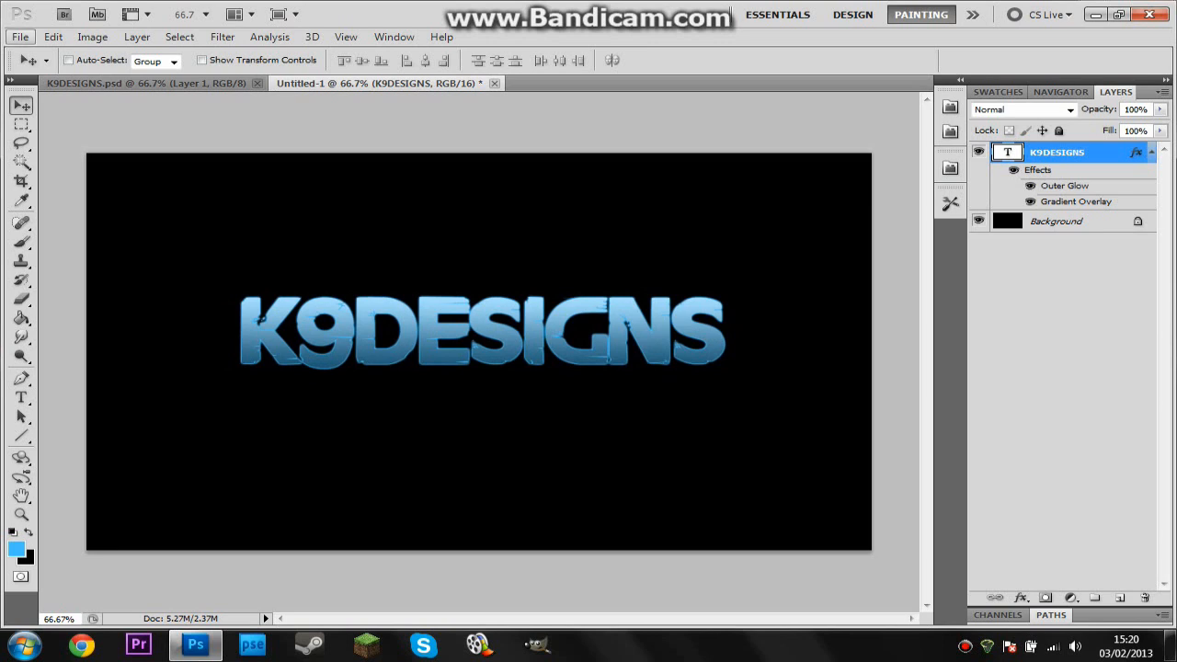
- Open flare2 from AlexB > Textures and move it into the Untitled-1 document
left_click(18, 37)
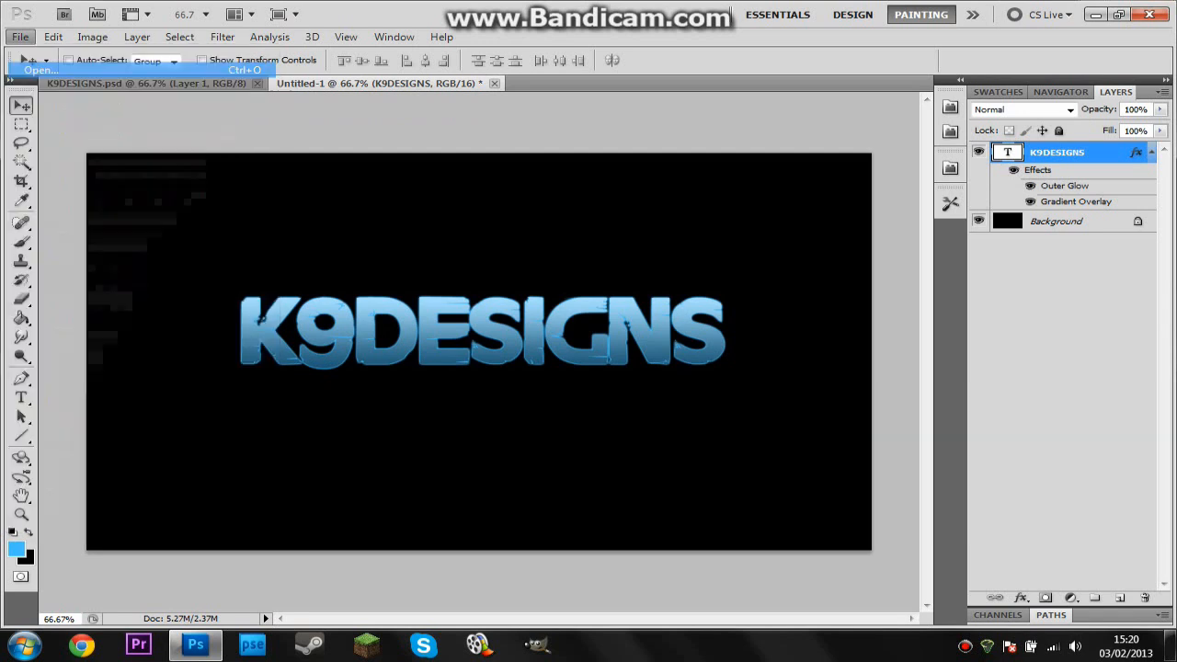
left_click(41, 70)
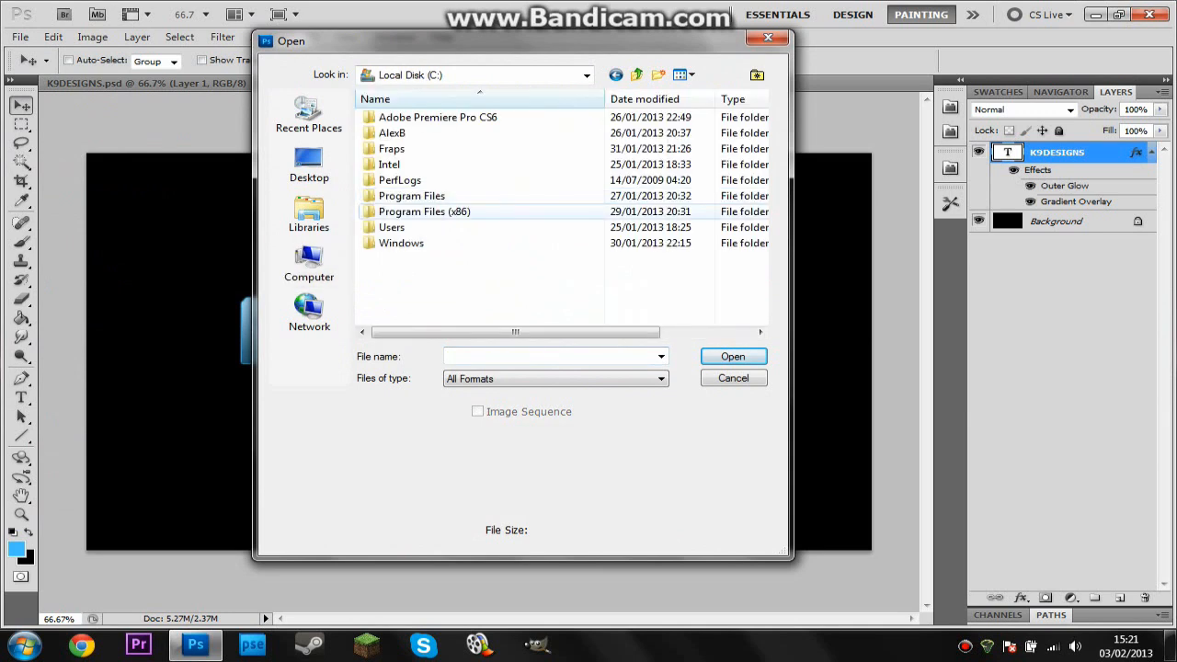
double_click(392, 132)
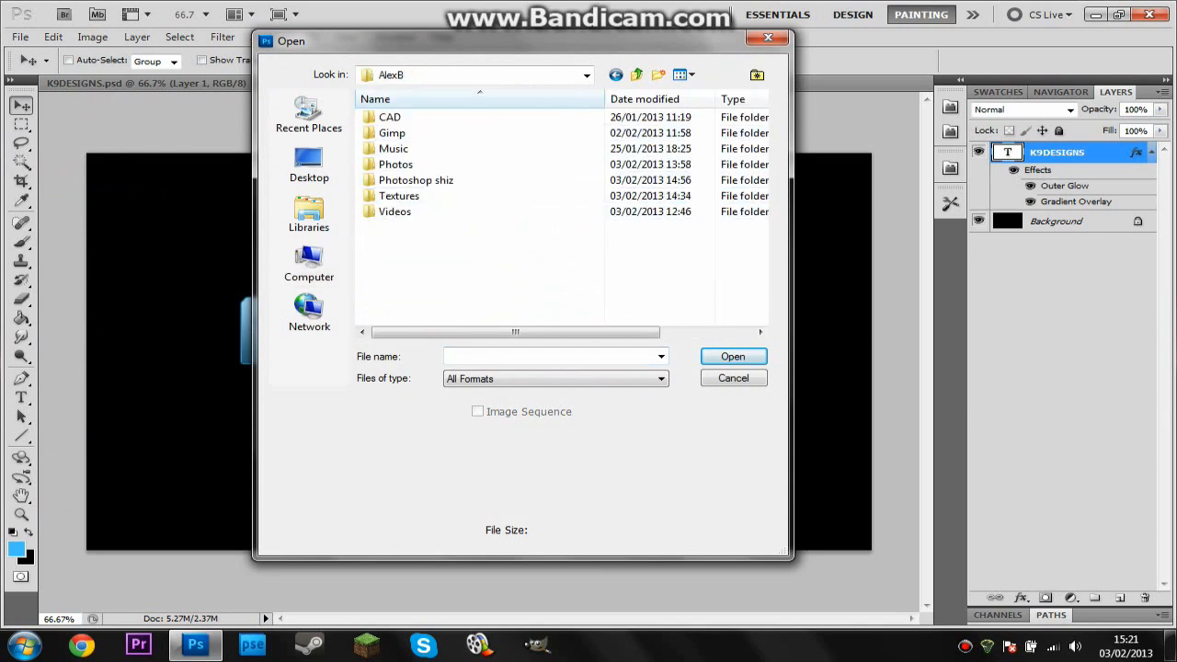
double_click(398, 195)
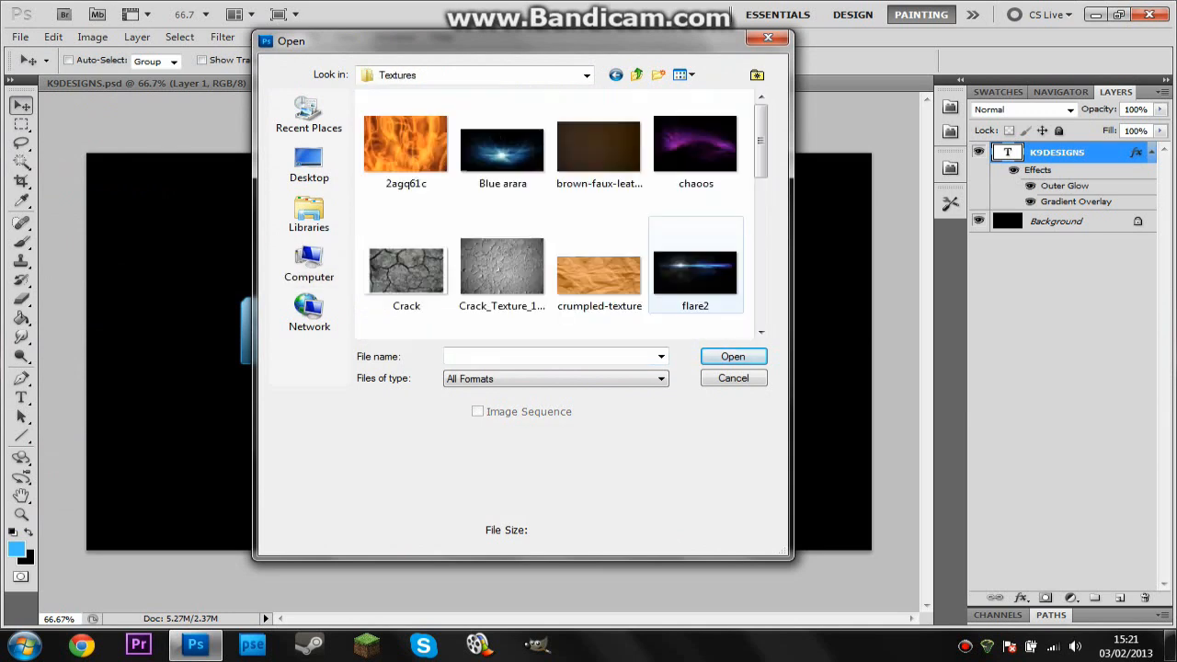
left_click(696, 267)
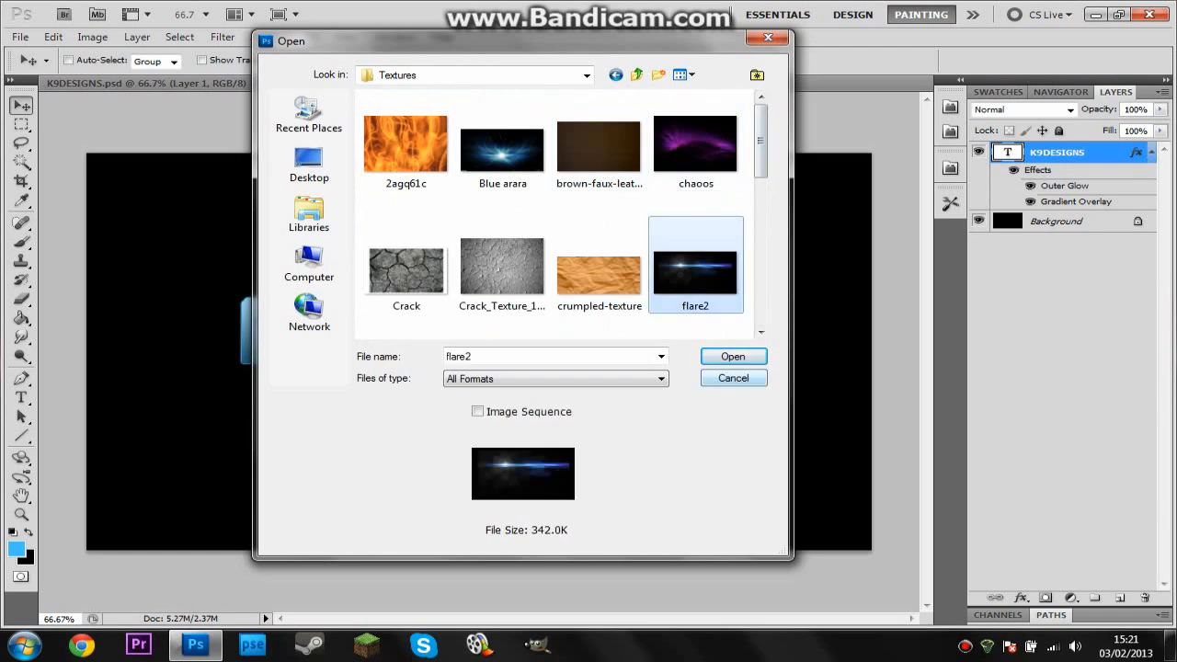
left_click(732, 356)
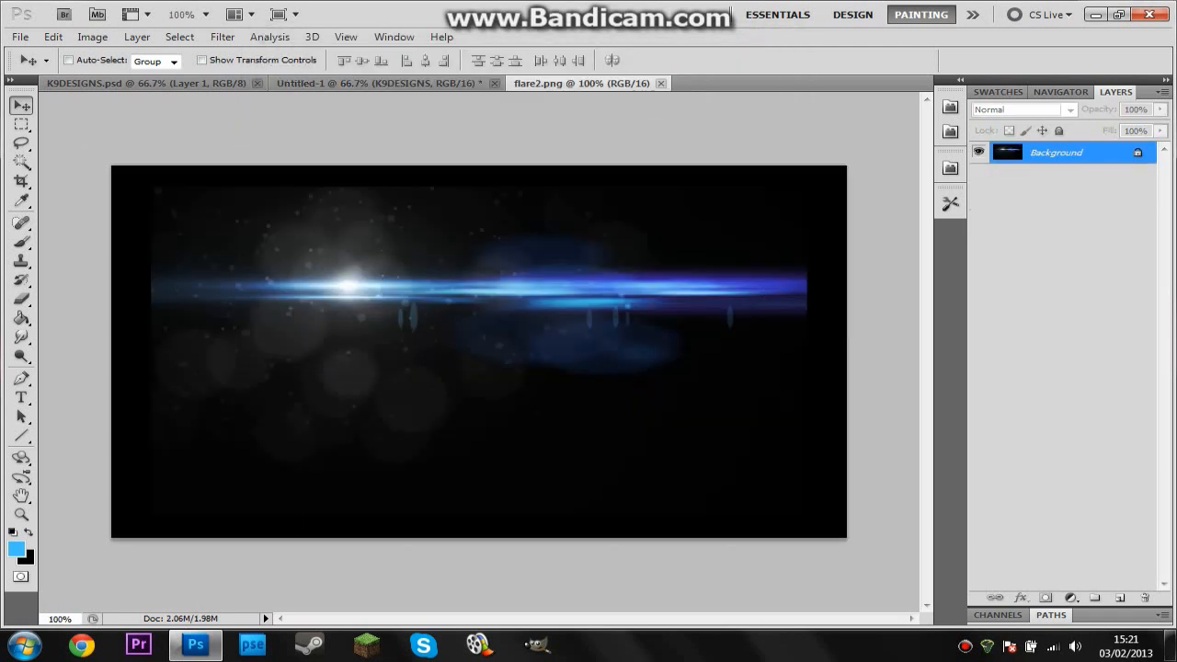
left_click(21, 124)
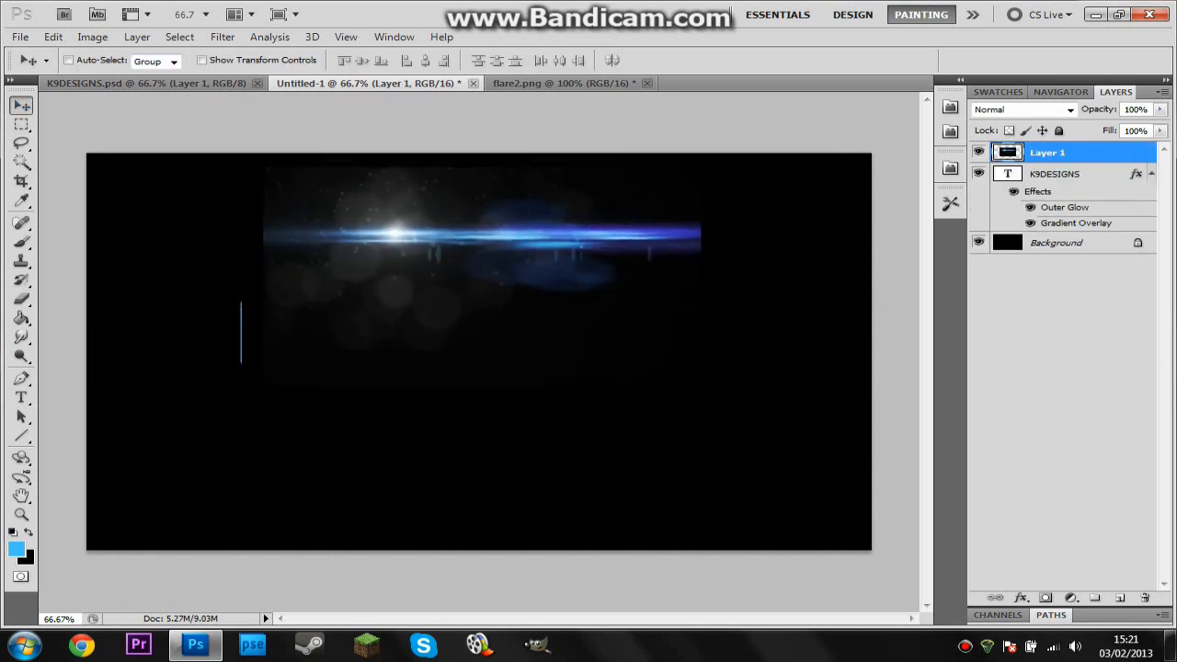
- Set the flare layer's blend mode to Screen over the K9DESIGNS text
left_click(1024, 109)
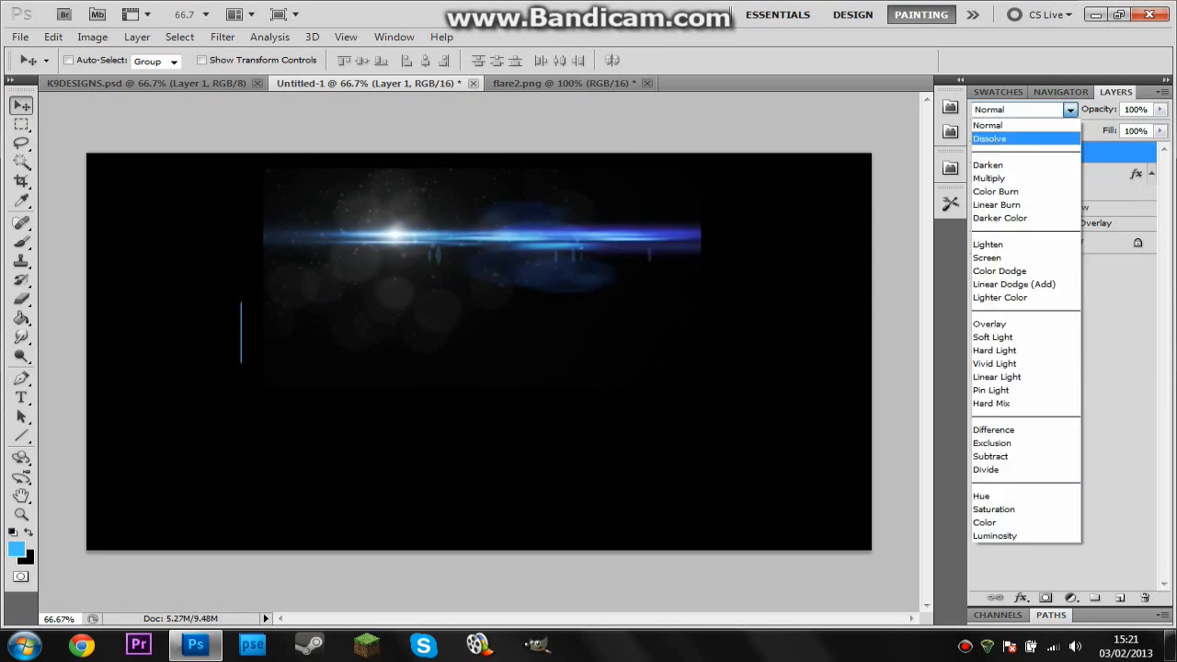
left_click(987, 258)
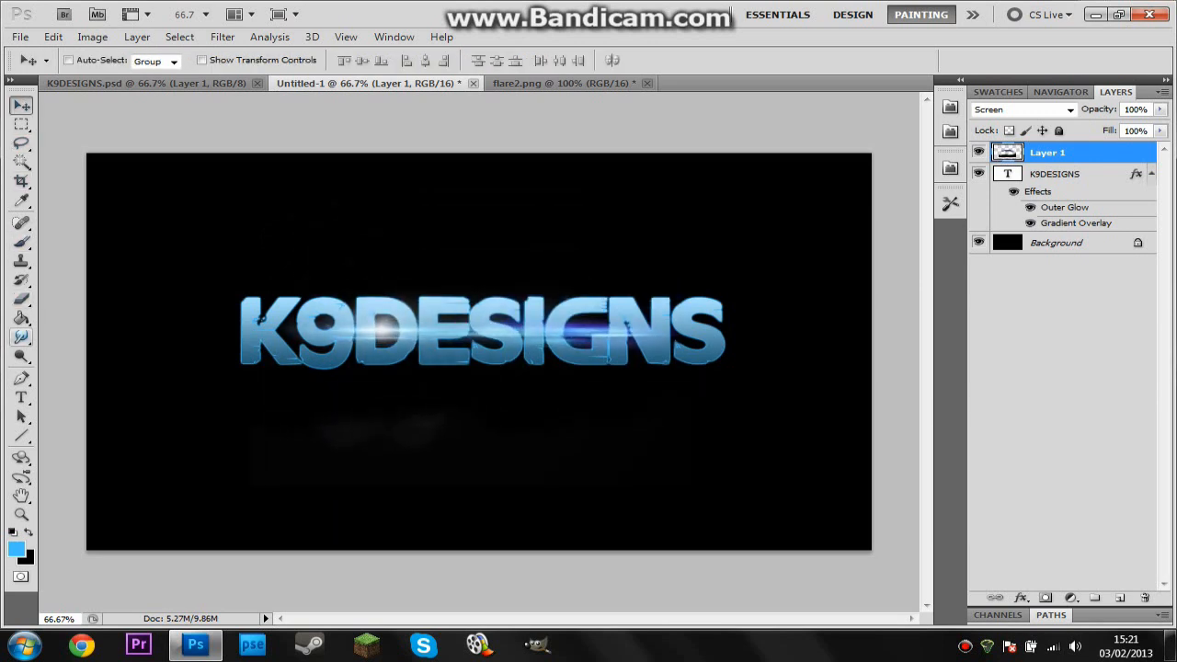
left_click(21, 299)
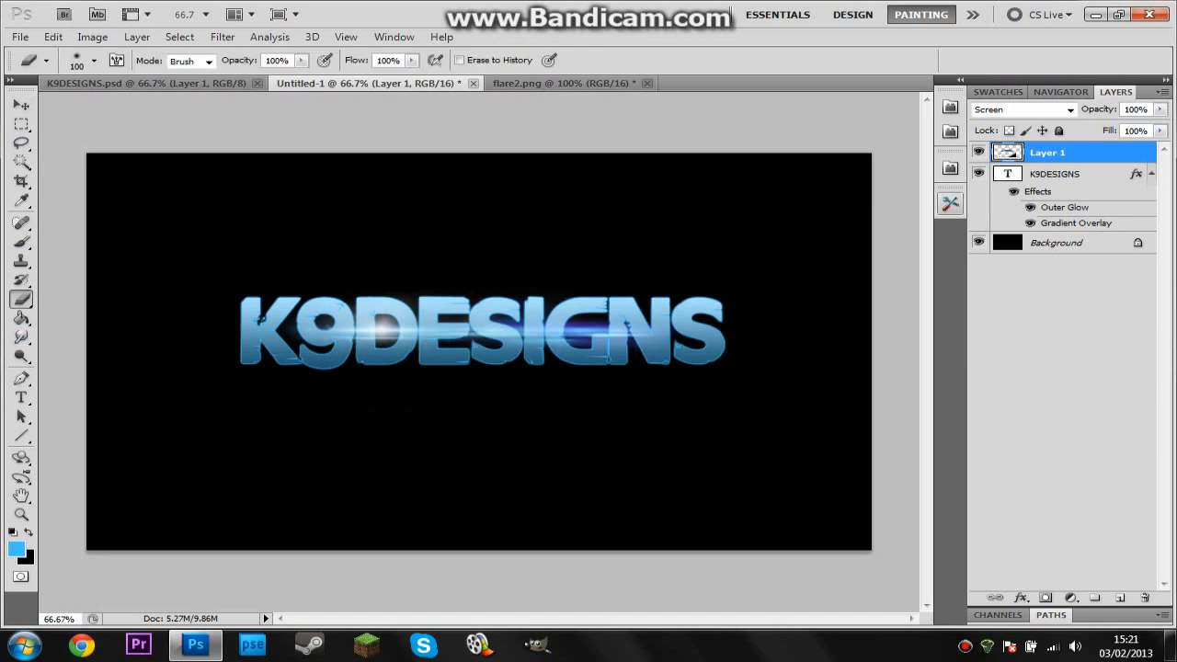
- Duplicate the flare layer and set the original Layer 1 to Exclusion
right_click(1048, 153)
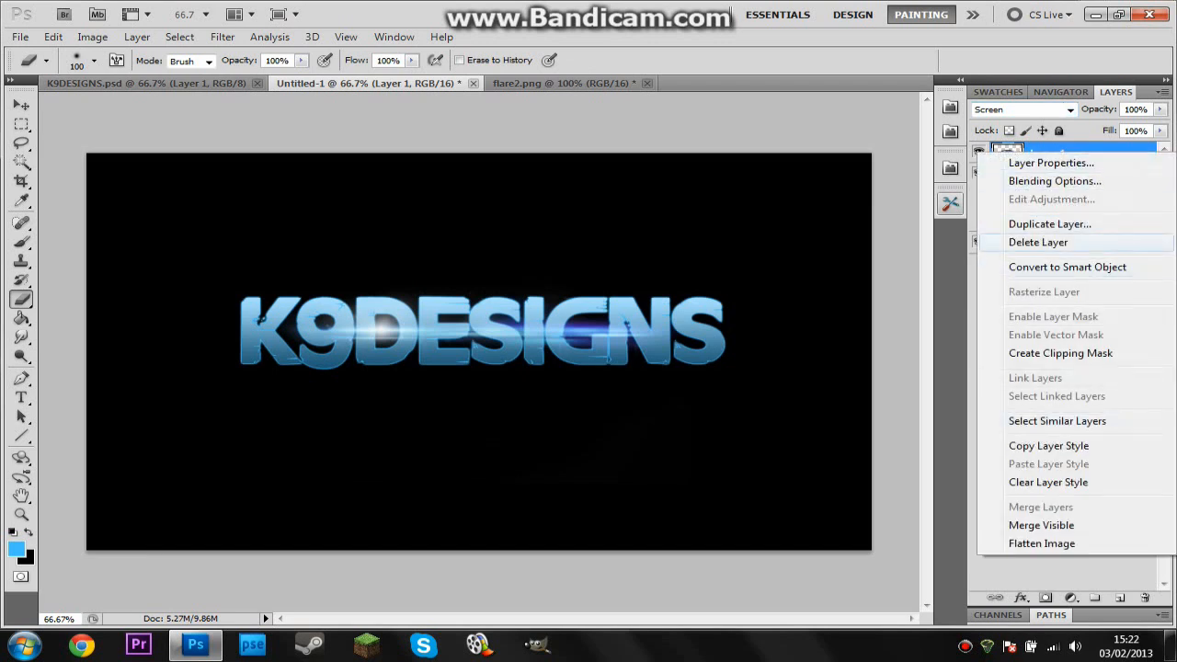
left_click(1049, 223)
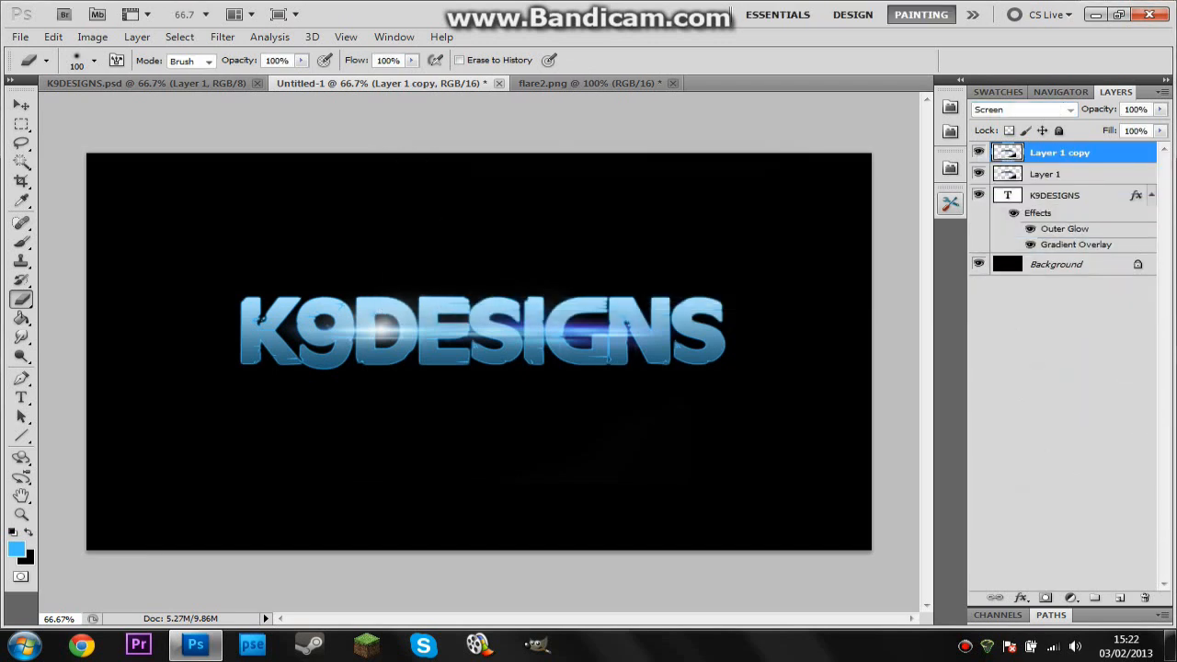
left_click(1045, 174)
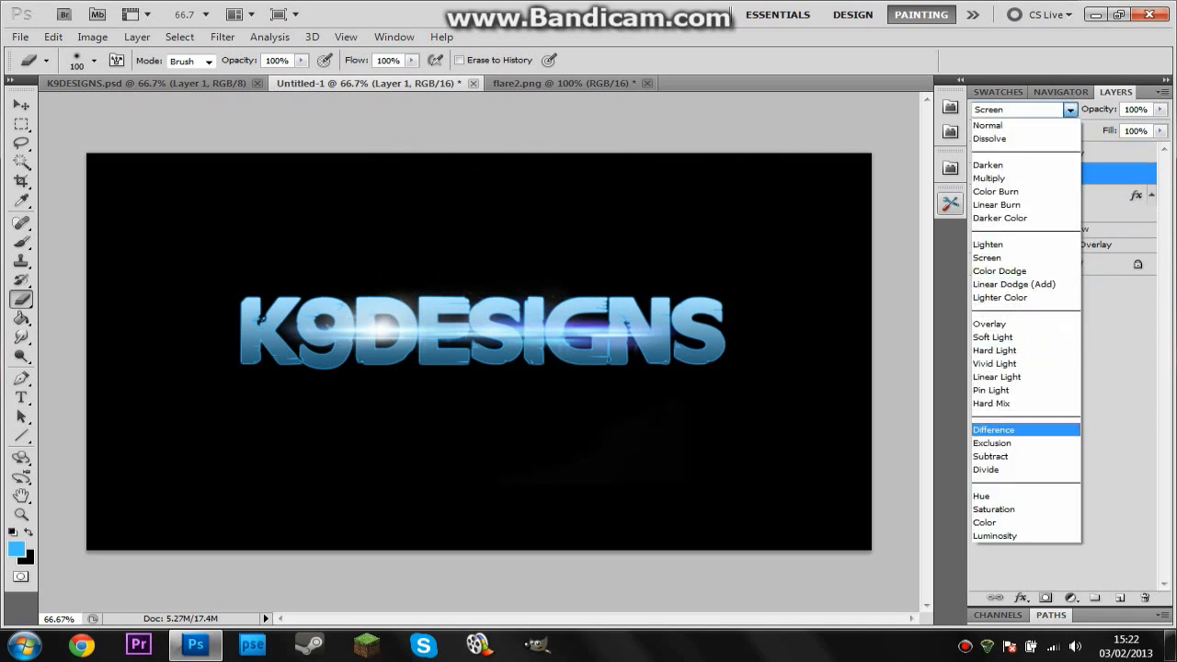
left_click(992, 443)
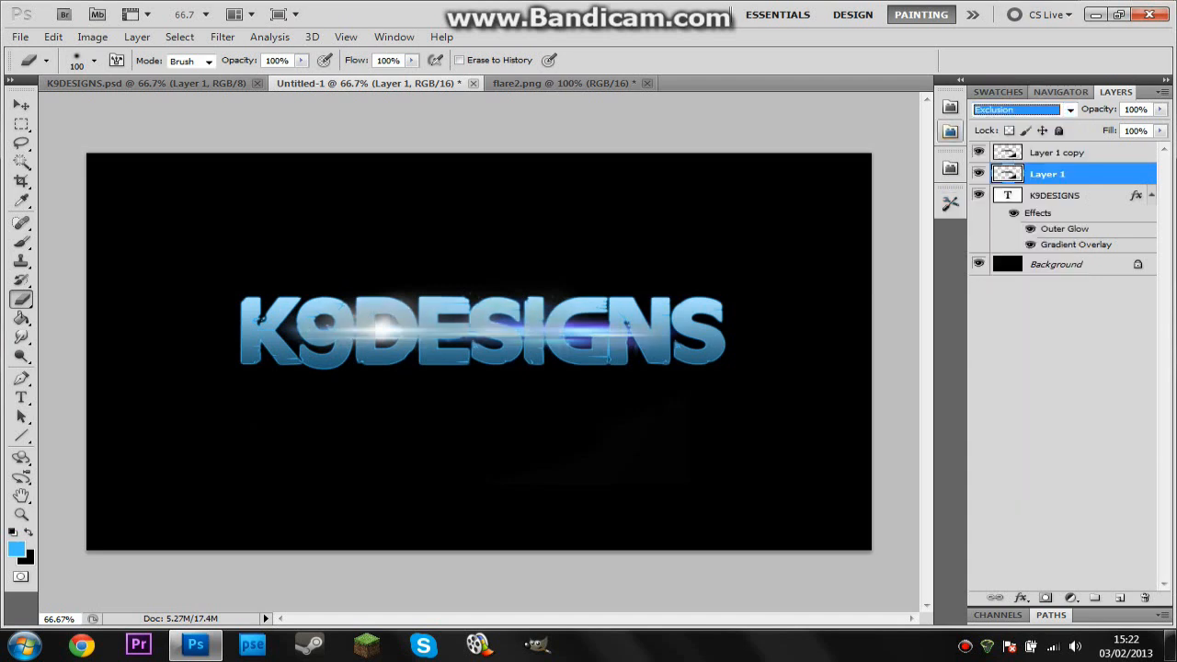
left_click(1021, 109)
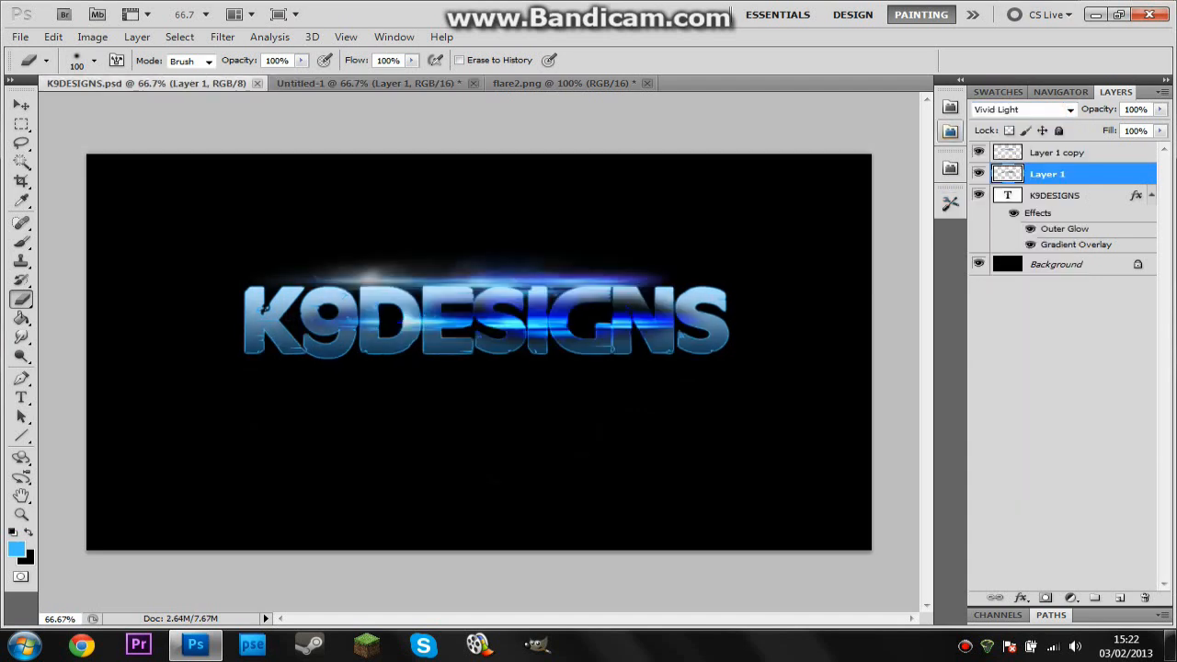
- Check the reference design and close flare2.png without saving
left_click(1058, 152)
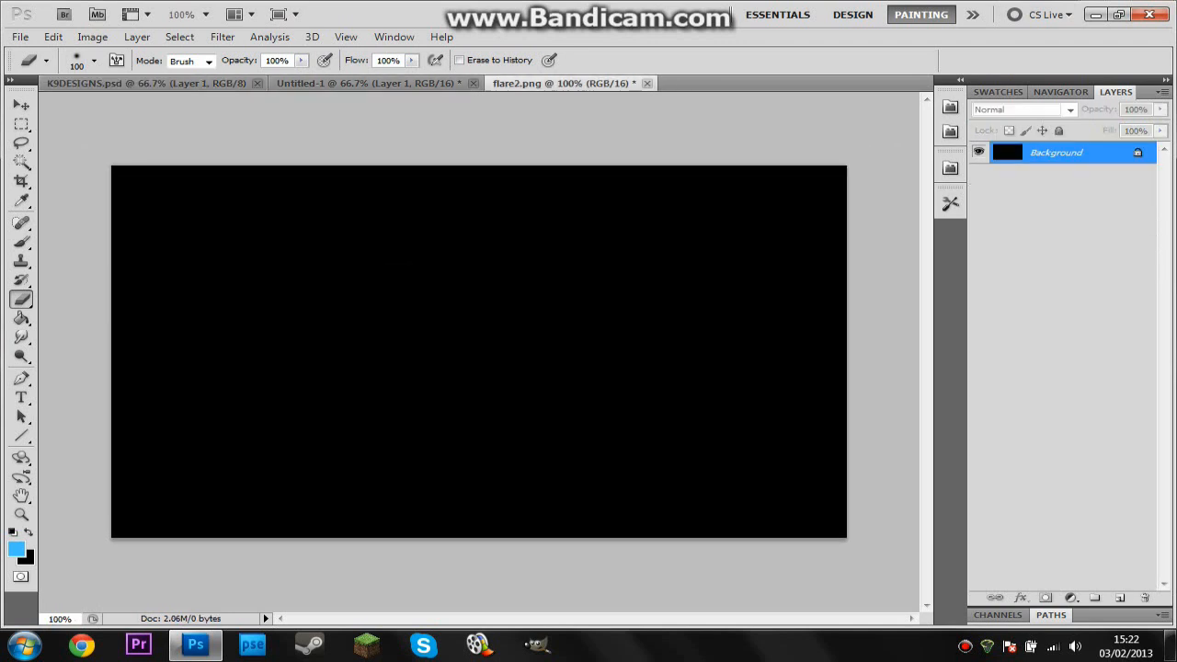
left_click(647, 83)
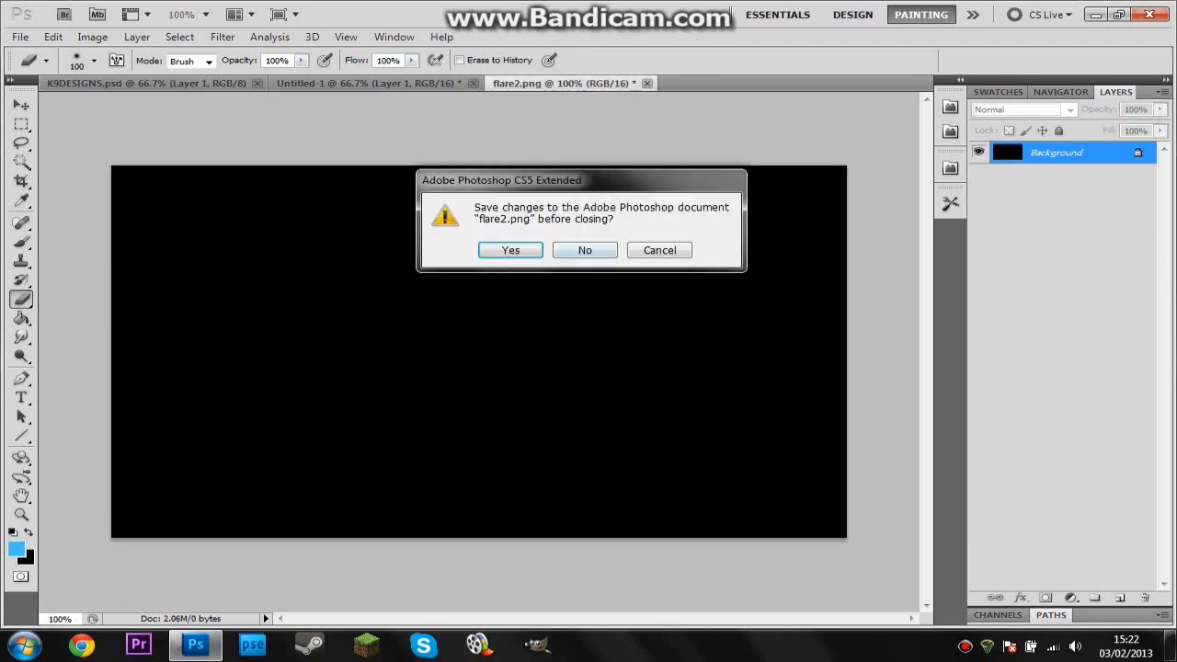
left_click(585, 249)
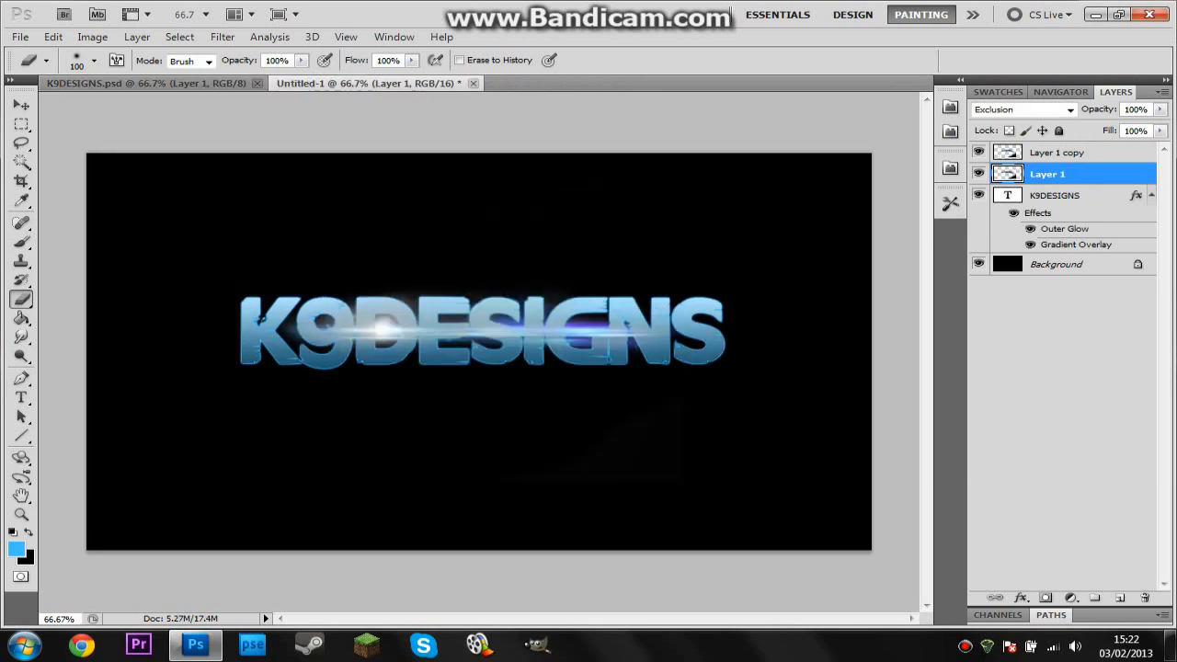
- Switch Layer 1's blend mode to Vivid Light
left_click(1021, 109)
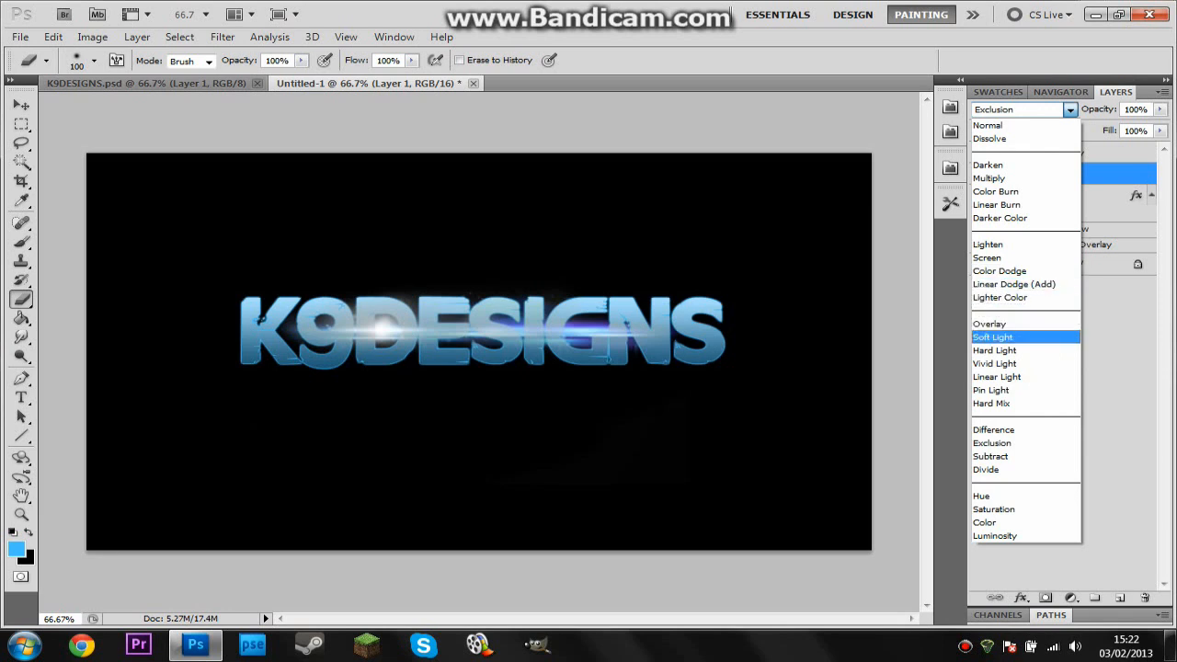
left_click(995, 363)
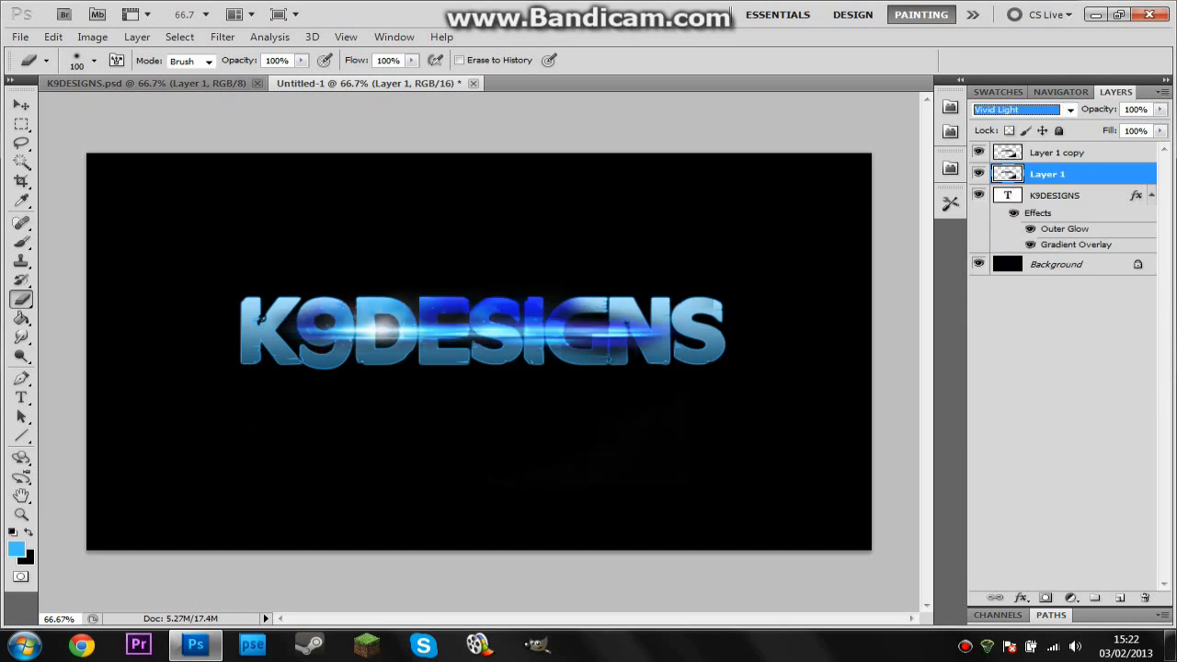
left_click(21, 105)
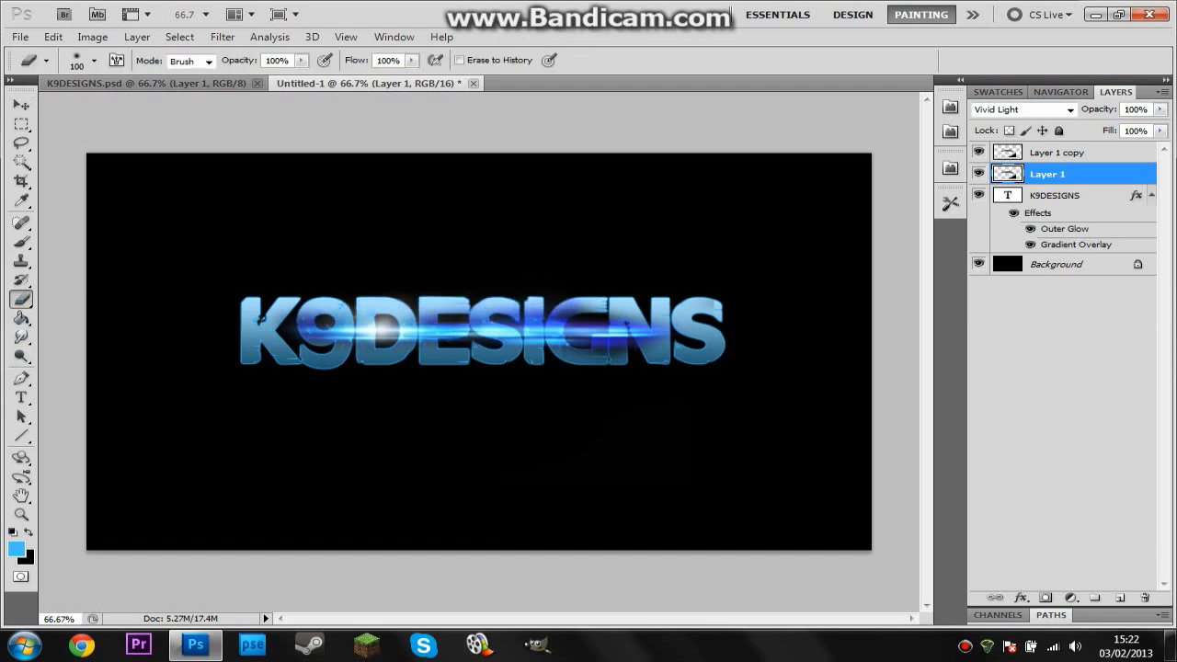
left_click(21, 103)
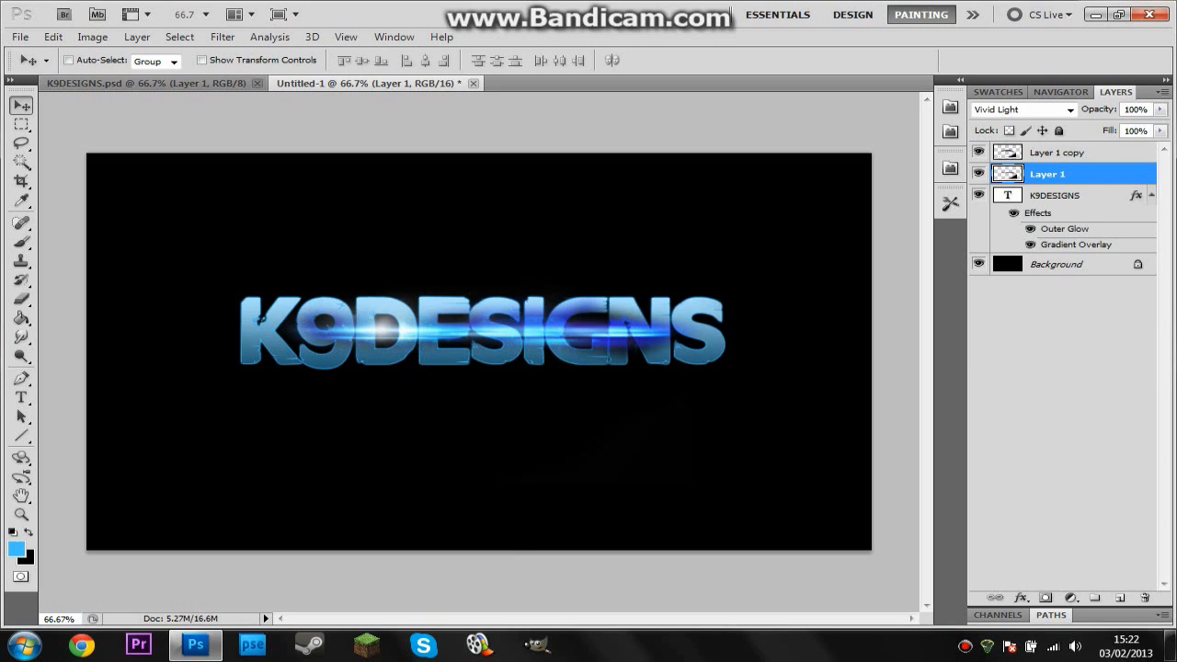
- Select Layer 1 copy and Layer 1 to reposition the flare streaks
left_click(1058, 152)
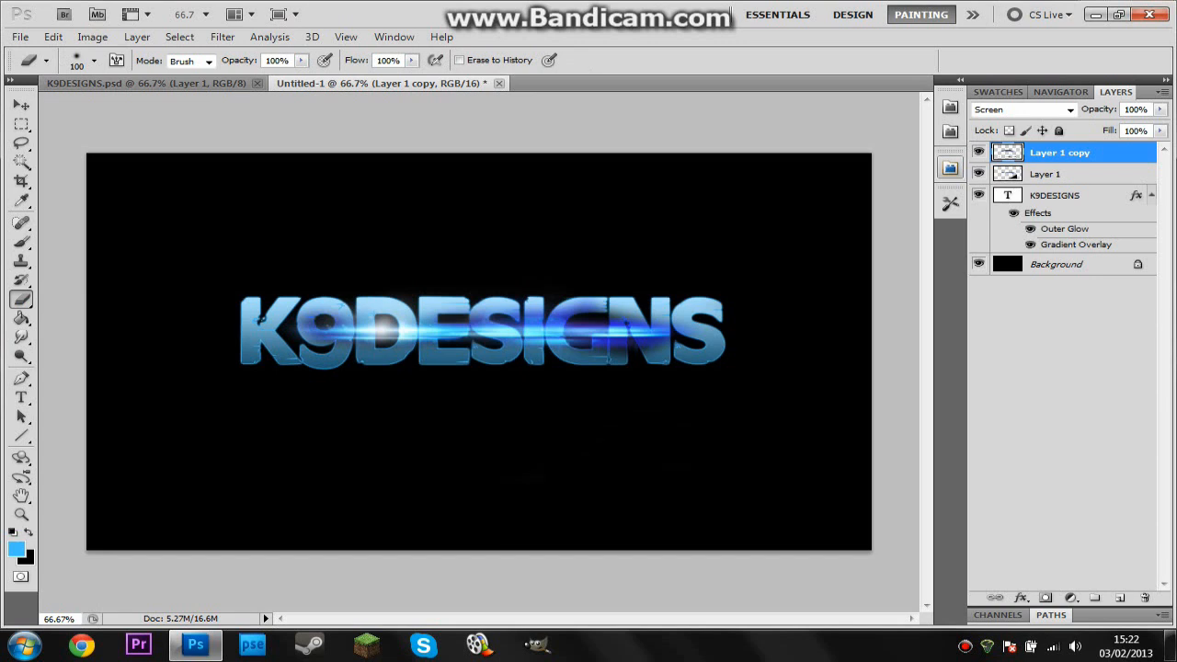
left_click(22, 105)
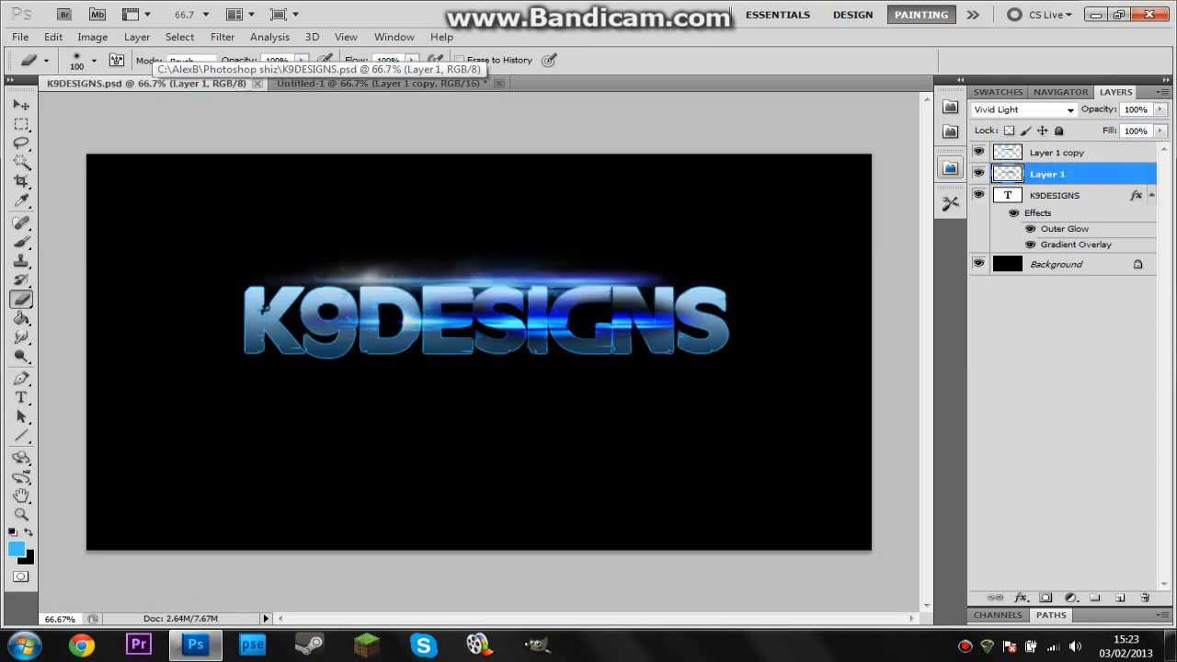
left_click(1057, 153)
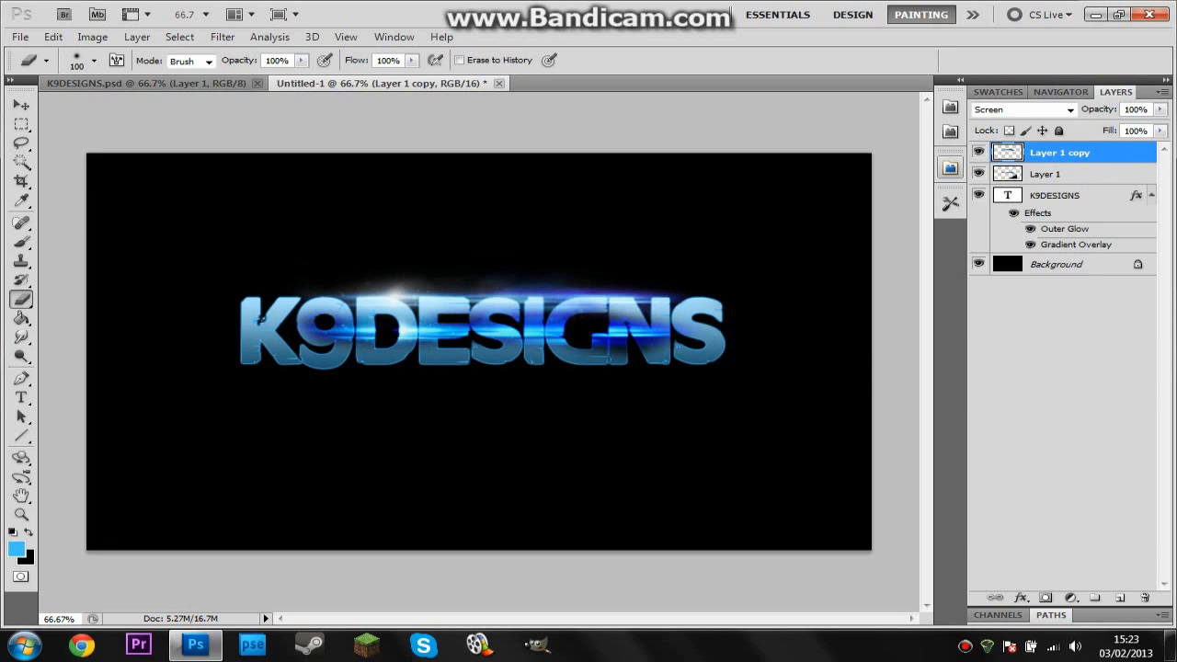
left_click(1046, 173)
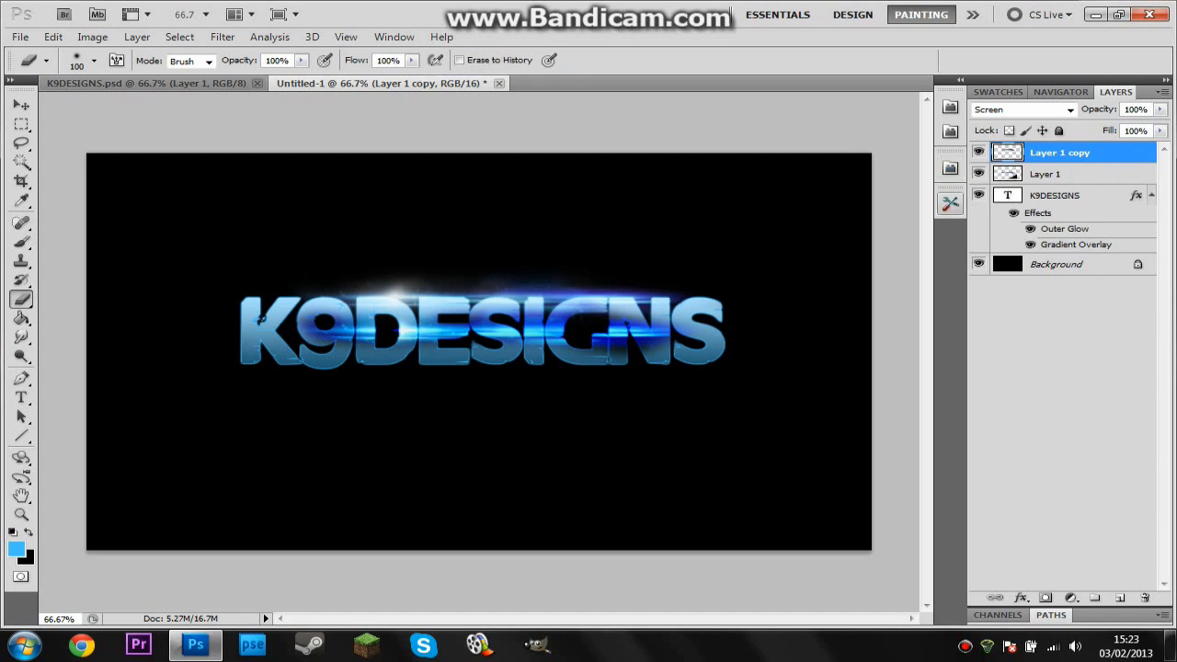
left_click(20, 397)
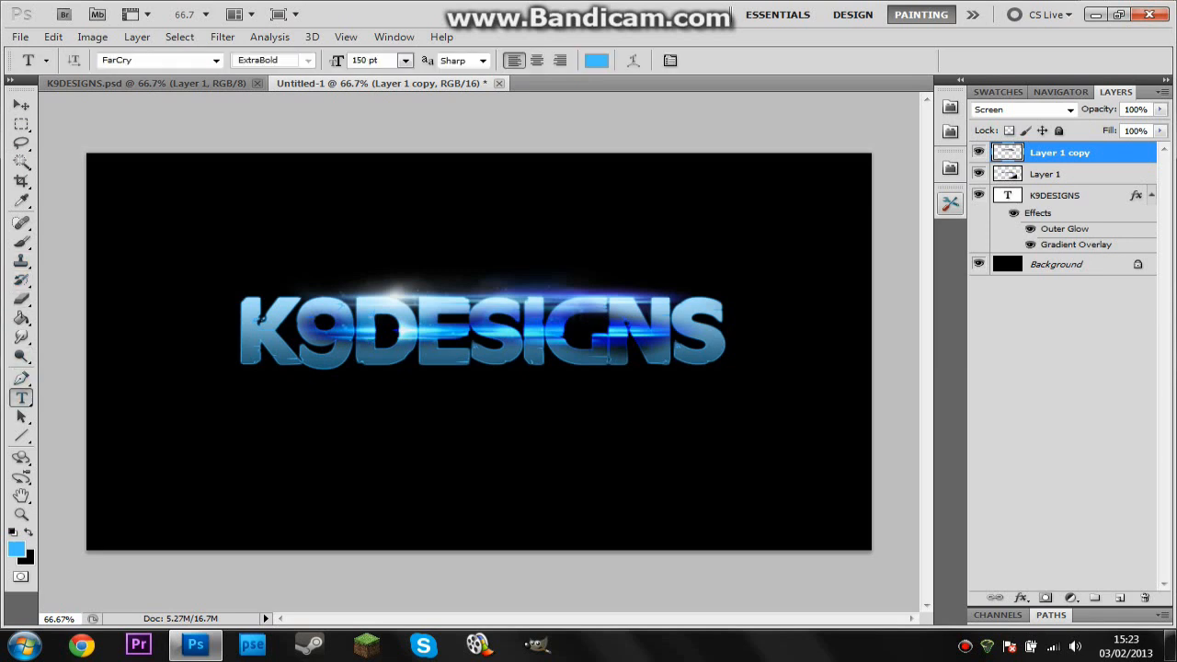
left_click_drag(242, 410, 771, 480)
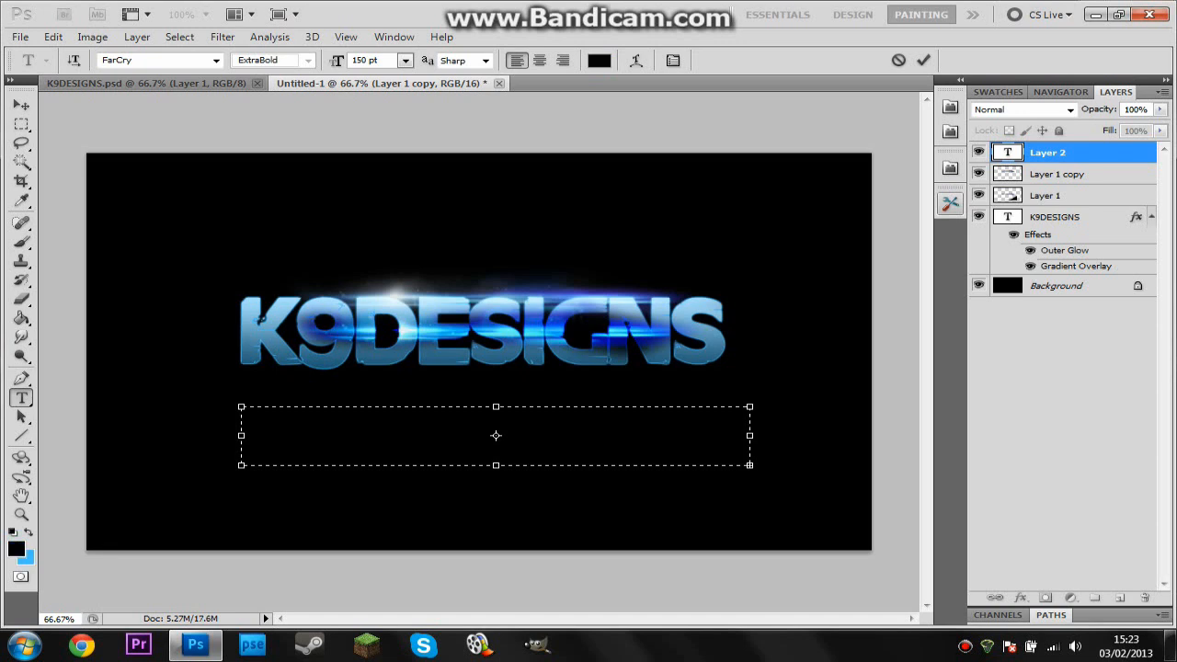
left_click(404, 60)
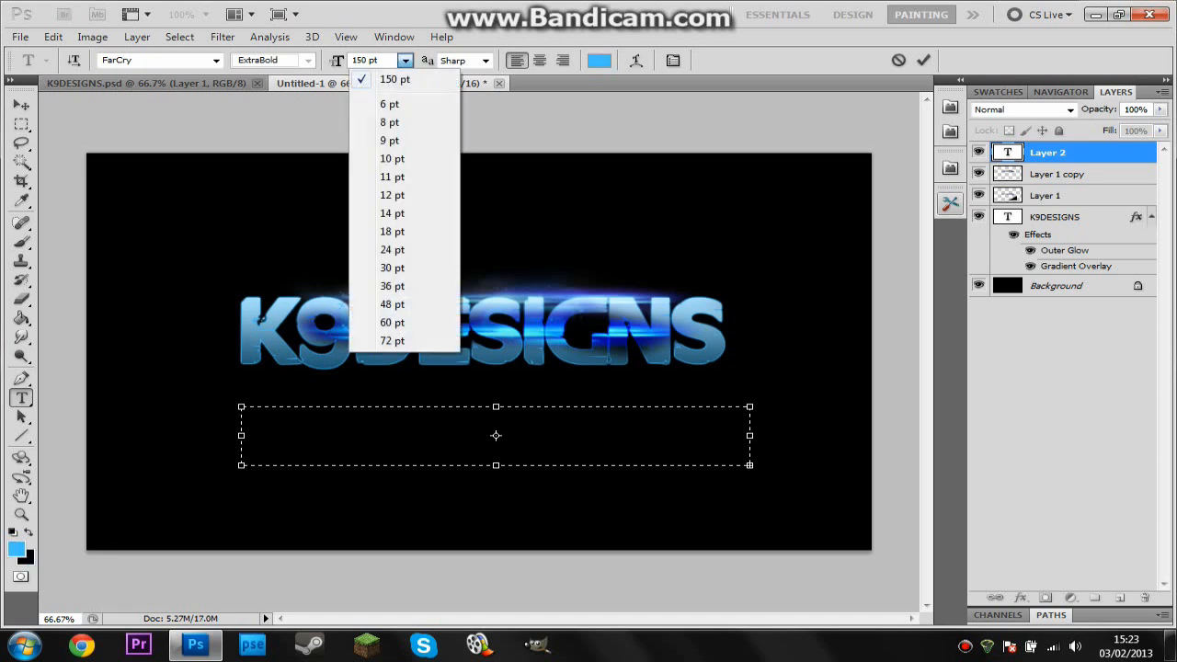
left_click(392, 341)
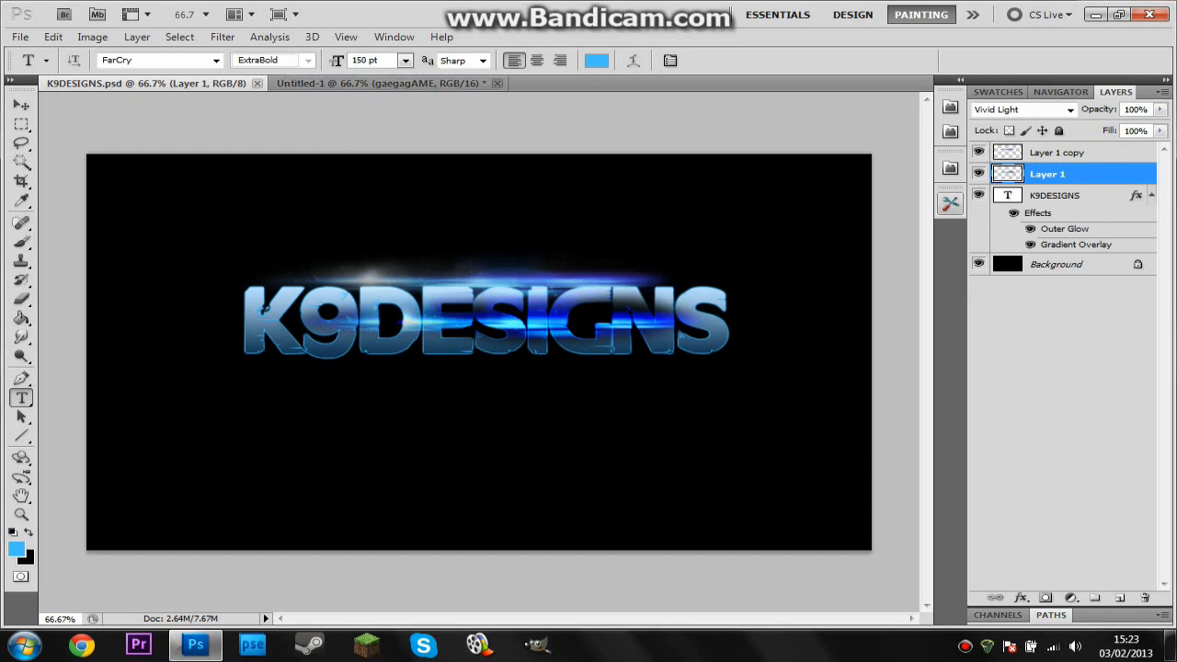
- Draw a subtitle text box under K9DESIGNS and set its font size to 100 pt
left_click_drag(245, 401, 743, 479)
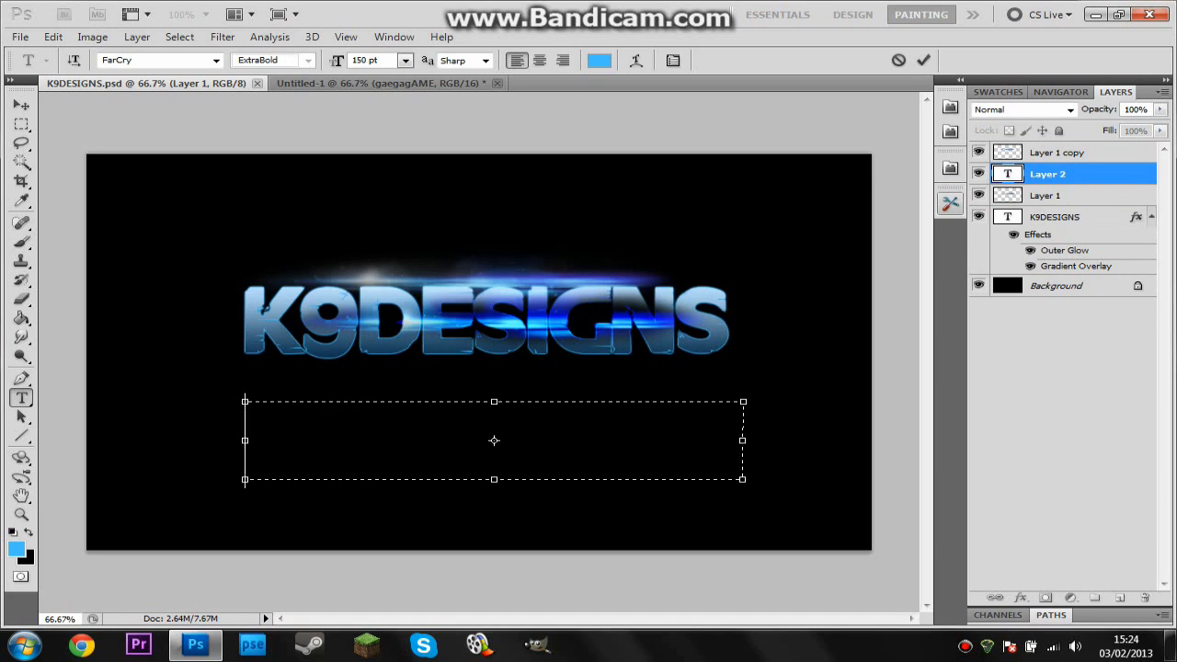
type("GAME")
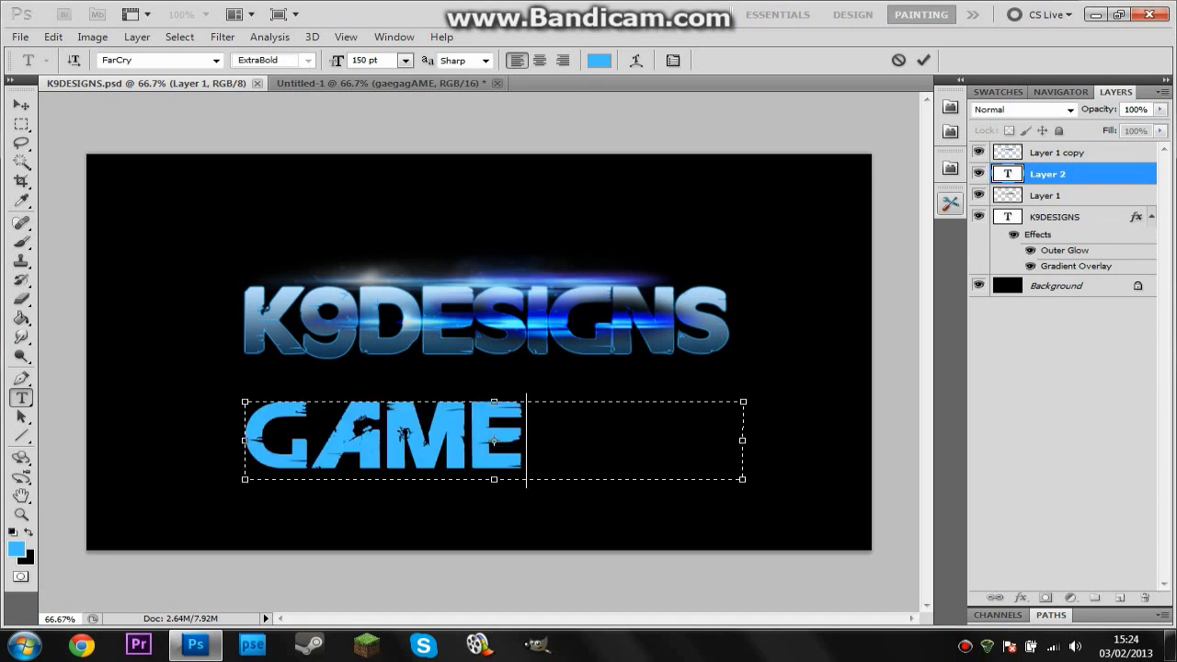
type("PLA")
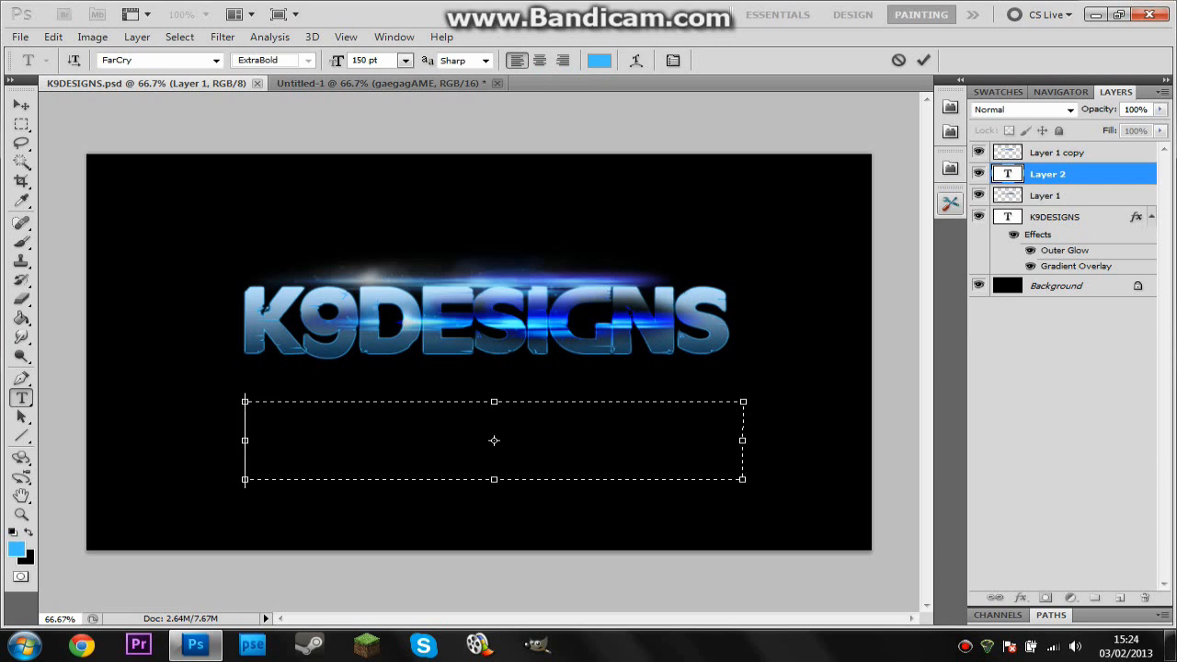
left_click(404, 60)
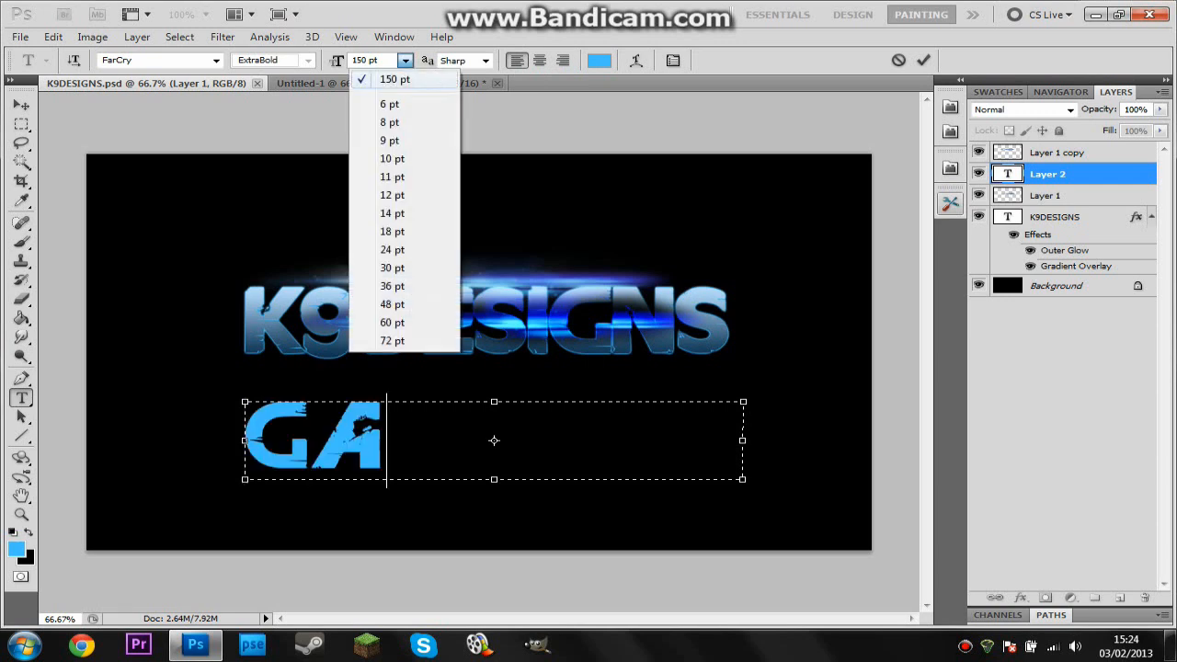
left_click(395, 79)
type("100")
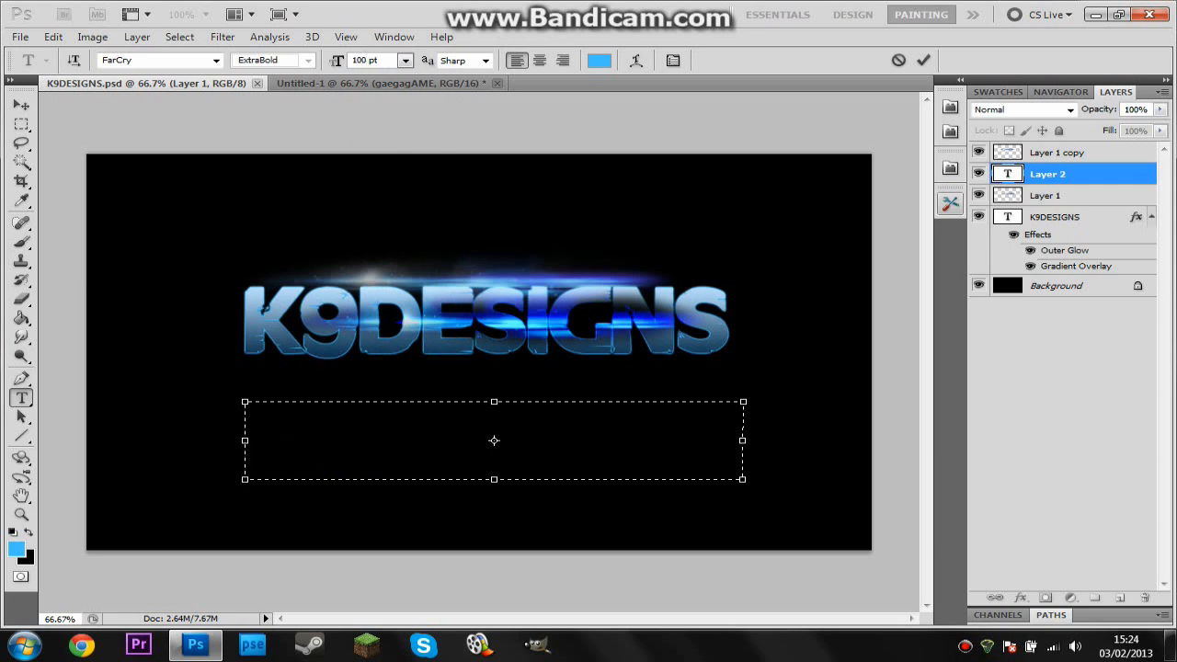
- Type the subtitle GAMEPLAY into the text box beneath the K9DESIGNS title
type("AME")
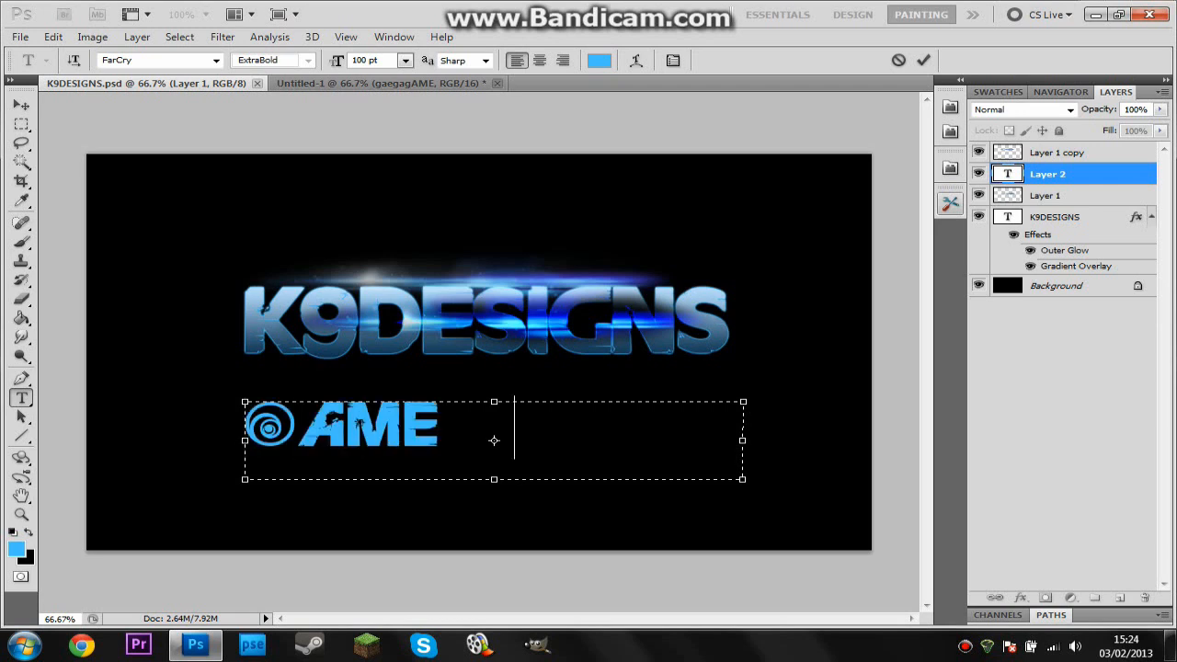
type("PLA")
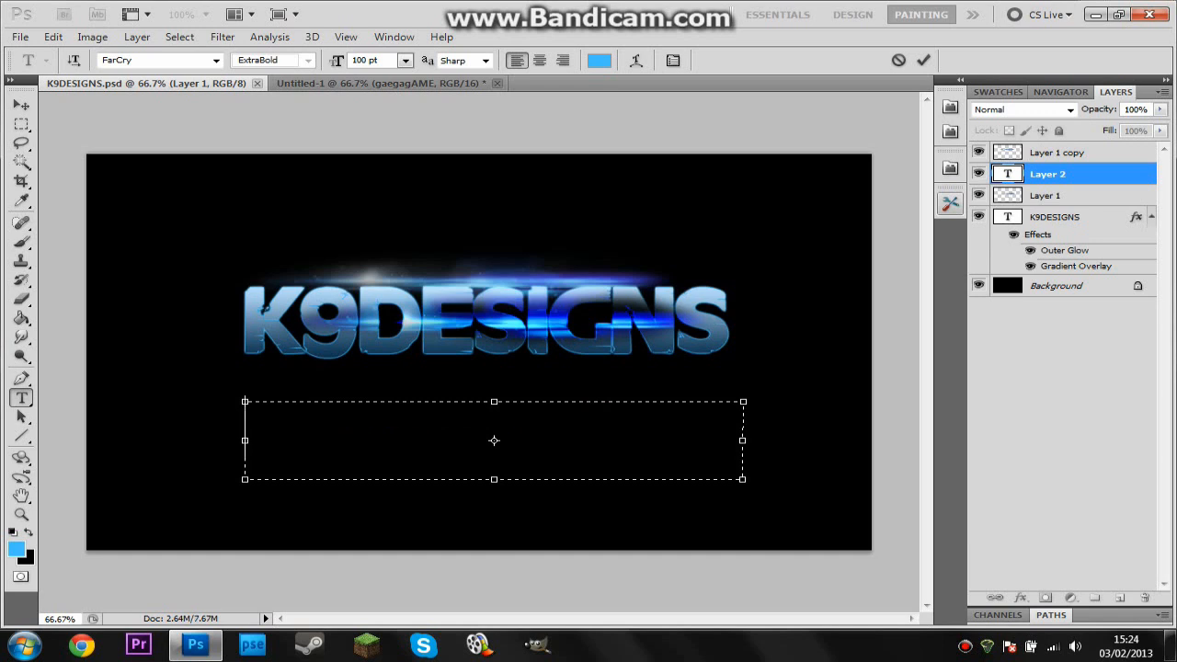
left_click(296, 440)
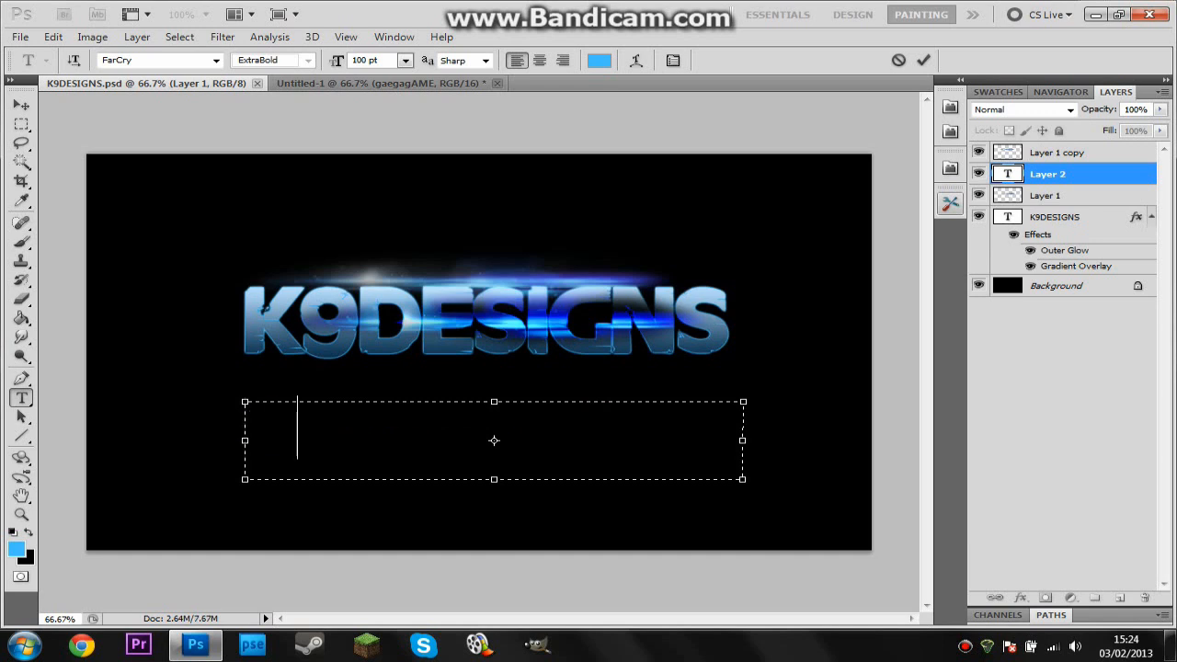
type("UBISOFT")
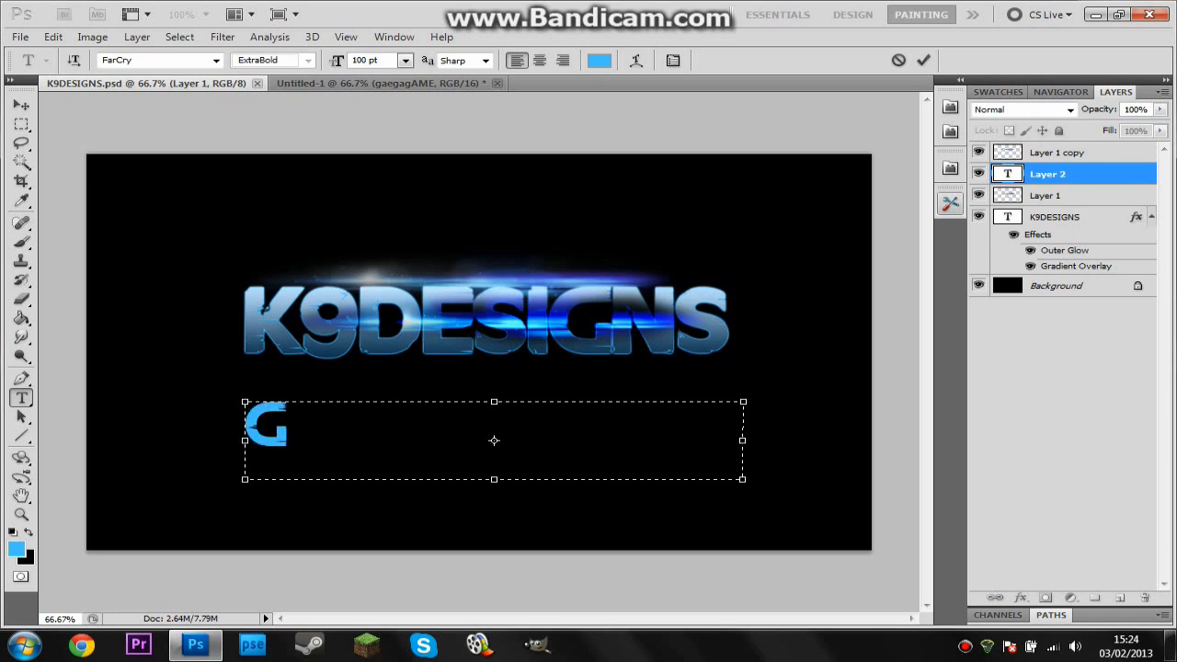
type("A")
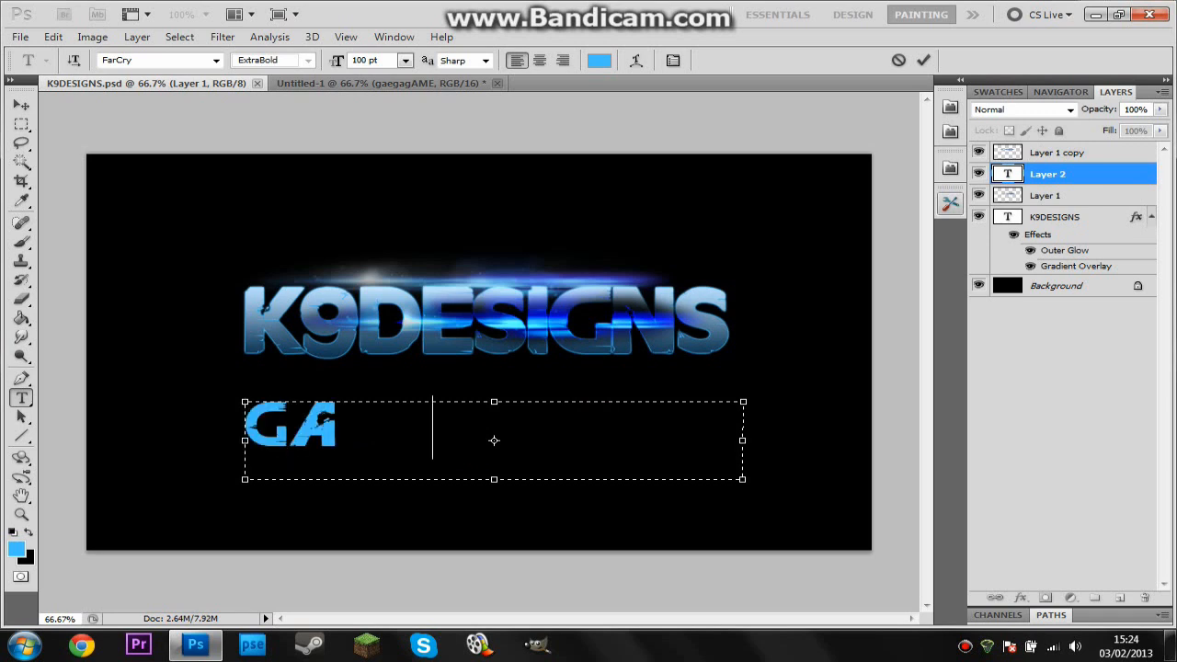
type("MEPLAY")
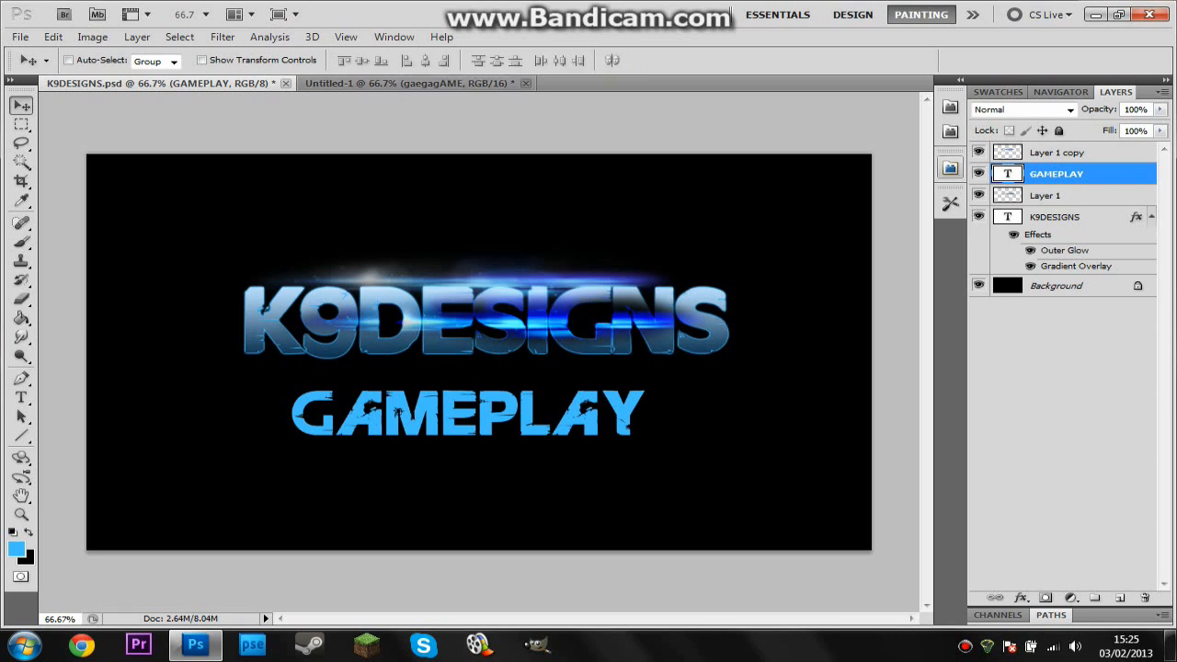
- Save the design as K9DESIGNS.jpg in JPEG format at maximum quality 12
left_click(19, 36)
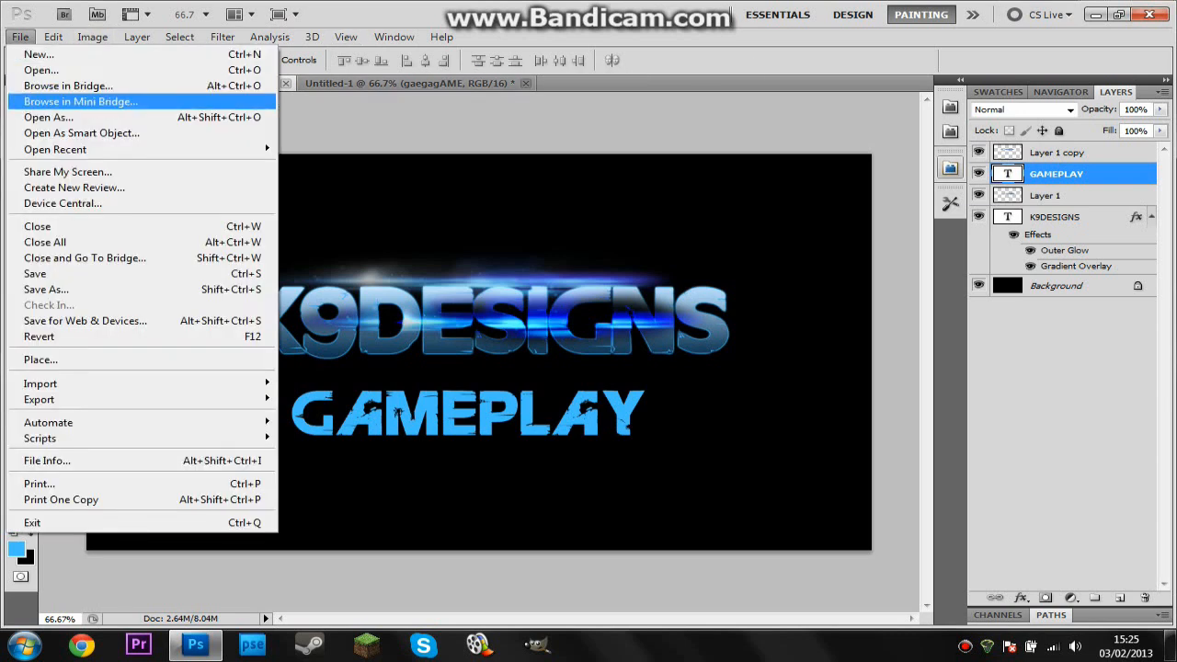
mouse_move(46, 289)
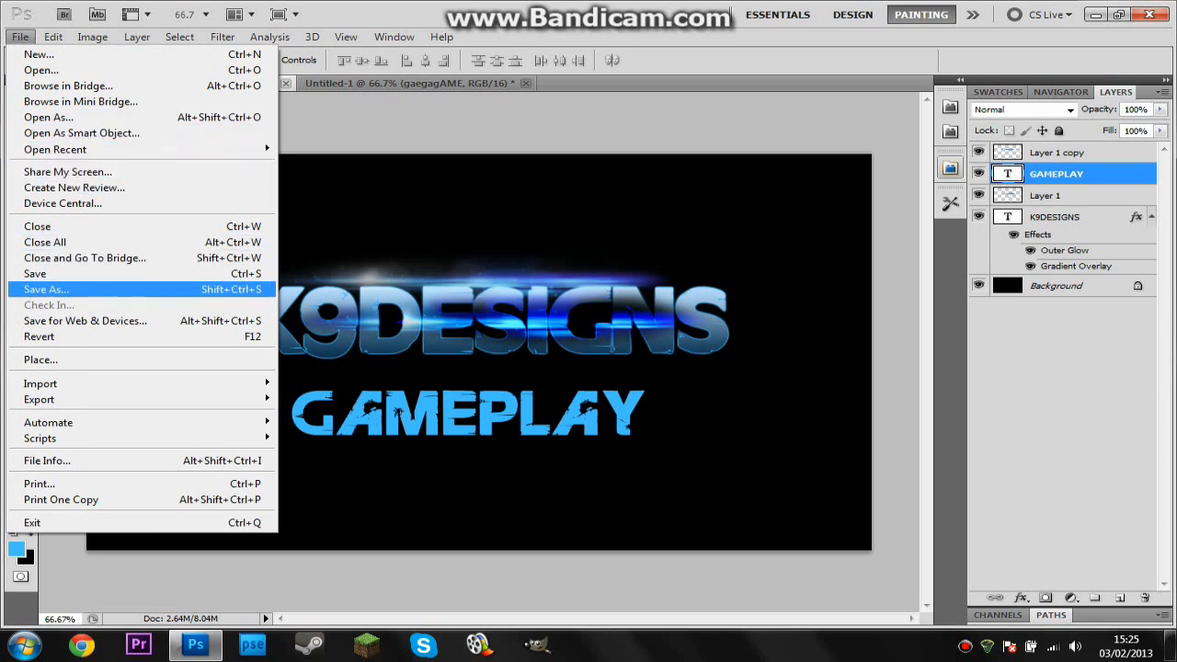
left_click(45, 289)
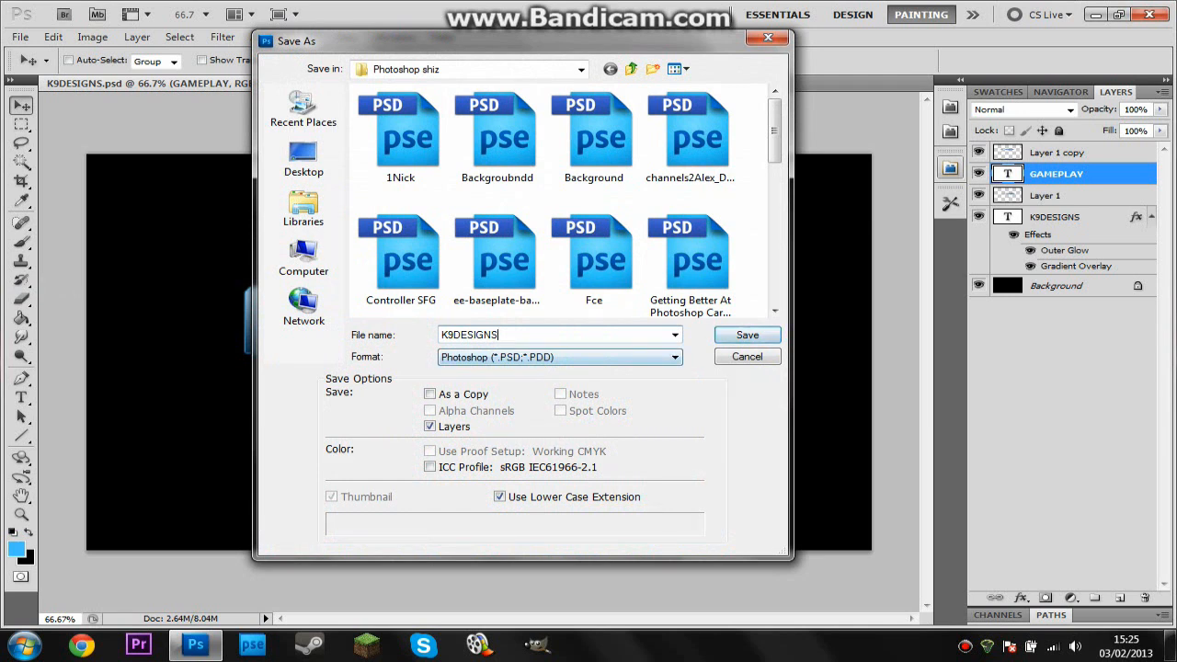
left_click(559, 357)
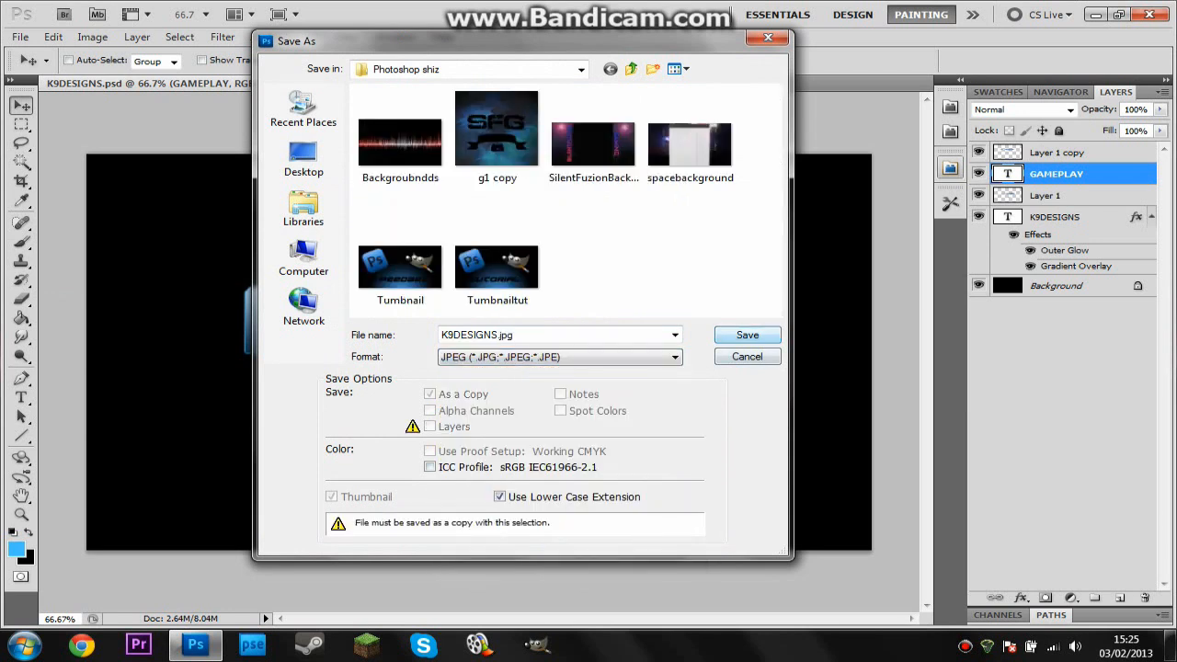
left_click(747, 334)
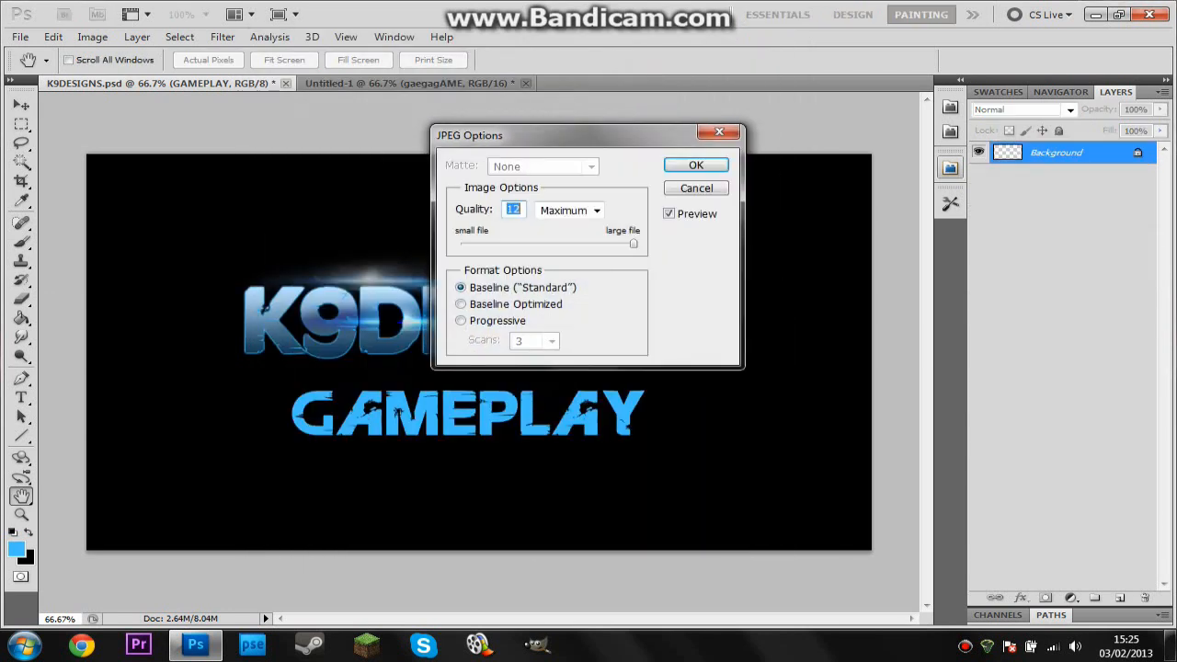
left_click(696, 165)
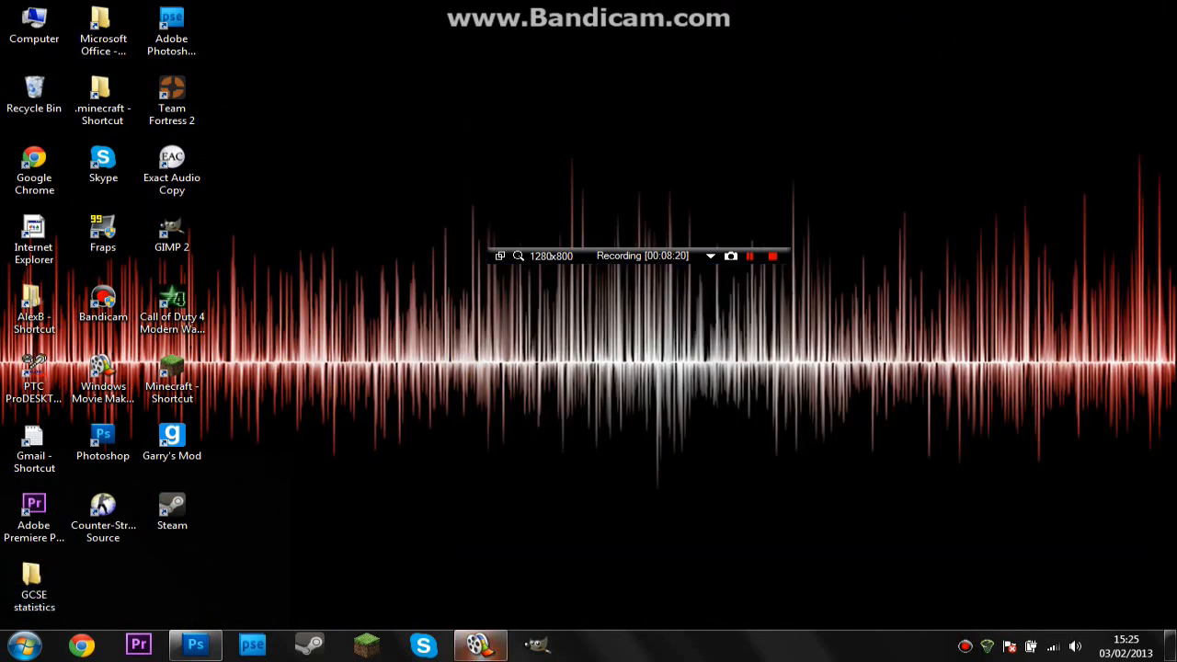
- Import K9DESIGNS.jpg into Movie Maker and drag it to the timeline start
left_click(479, 644)
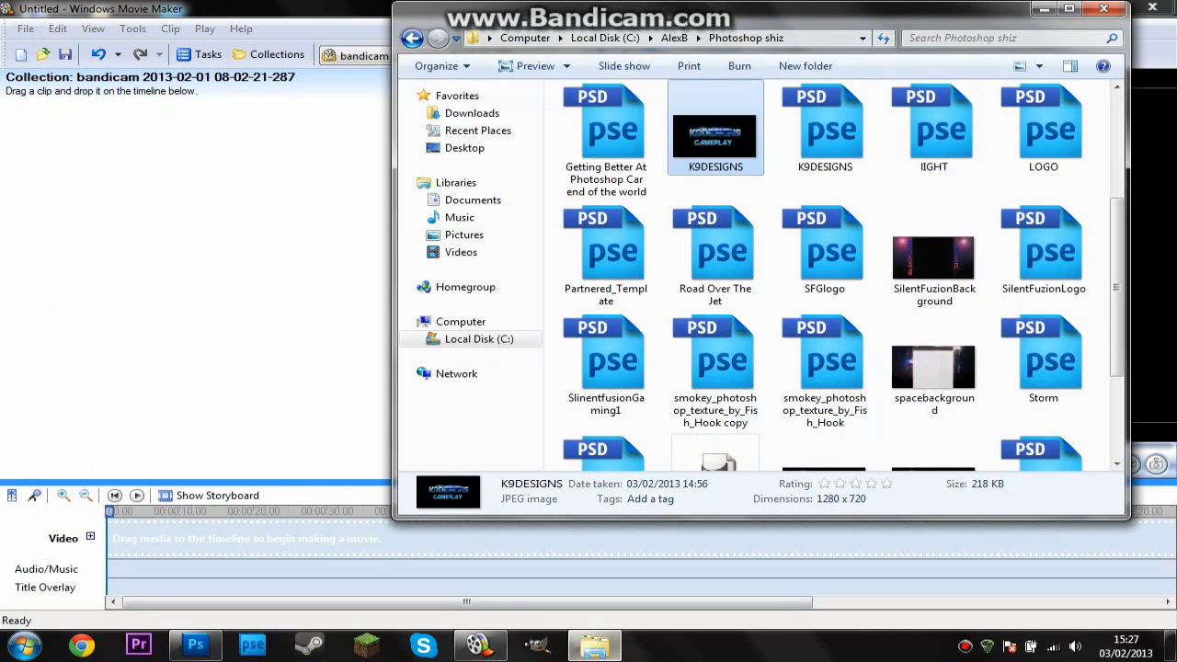
left_click_drag(715, 127, 201, 469)
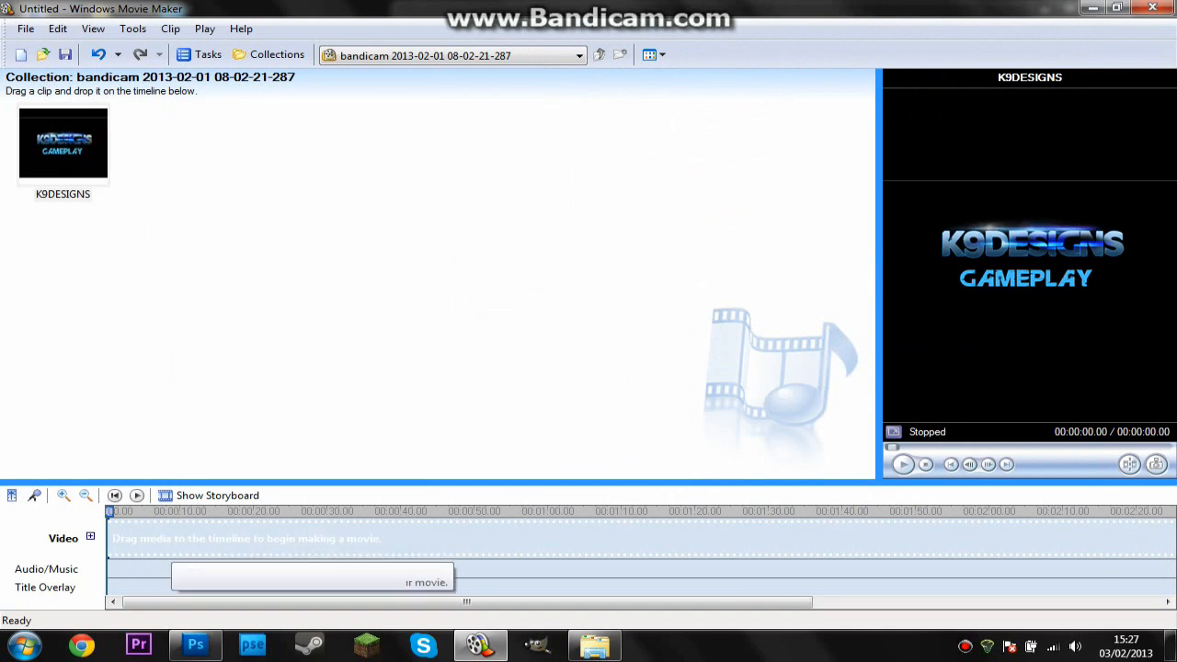
left_click_drag(63, 143, 124, 538)
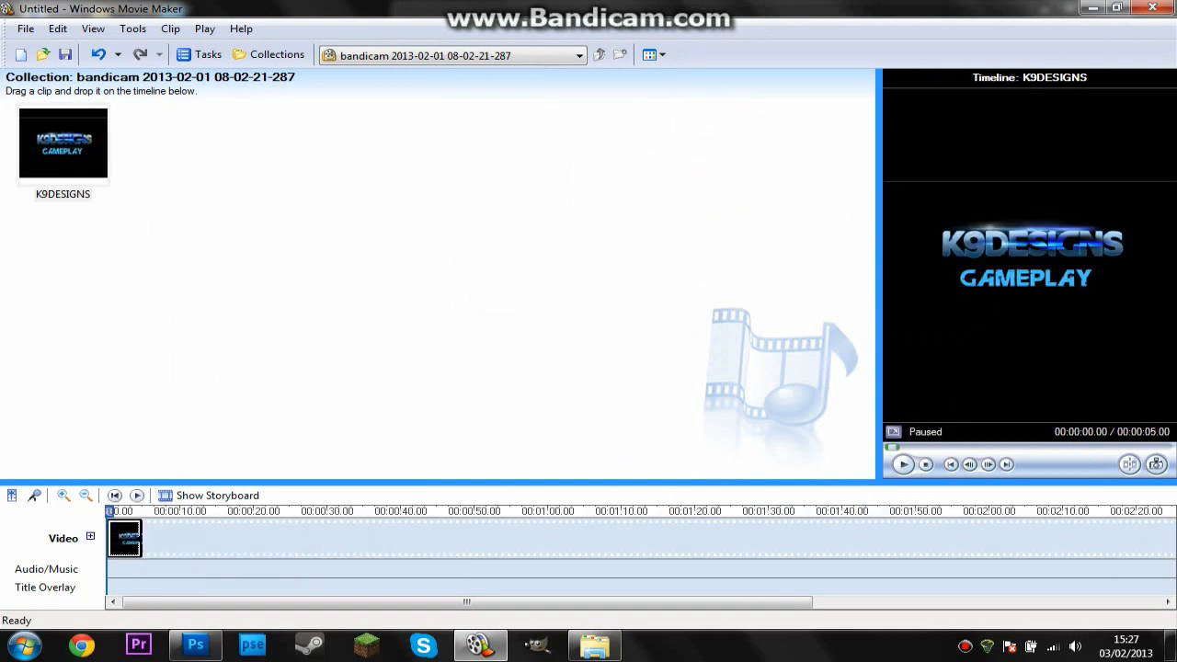